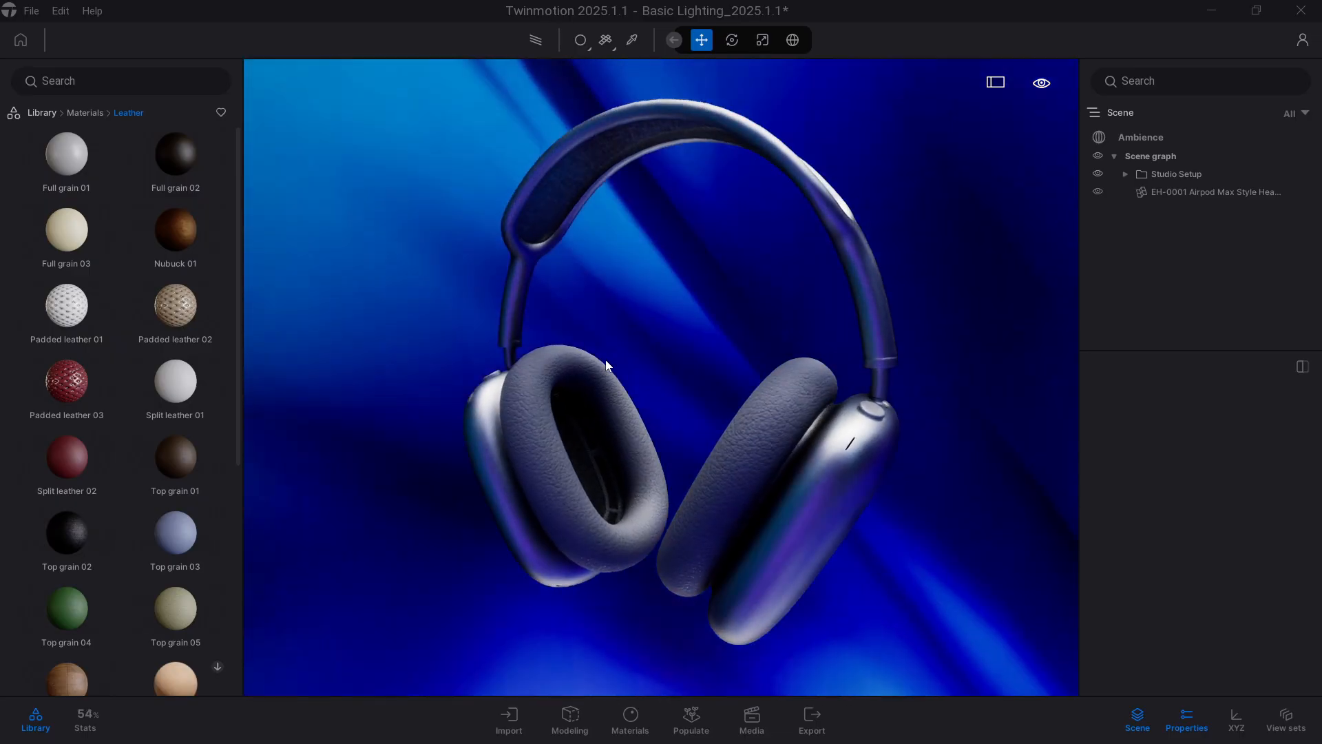
# Select the headphone model in the viewport and bring up its Modeling tools
pyautogui.click(606, 365)
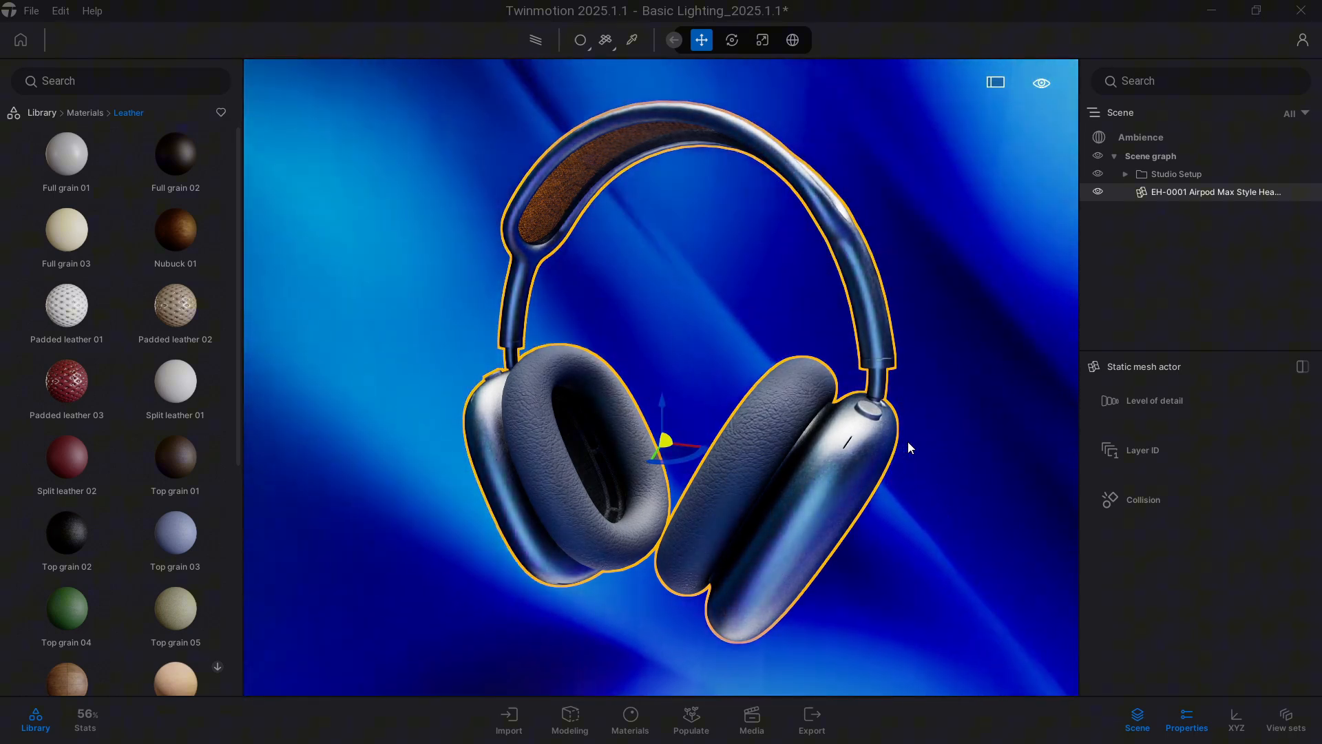
pyautogui.click(570, 719)
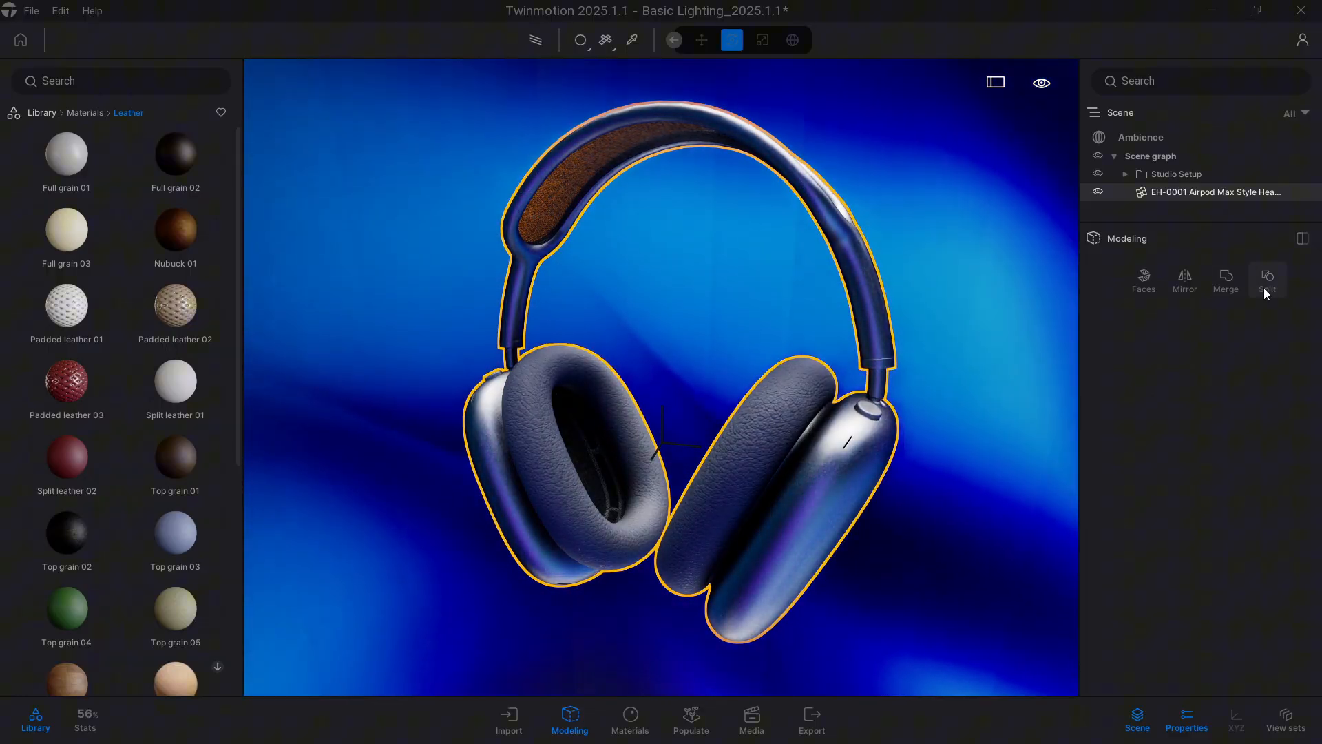
# Split the model by material ID and inspect the seven resulting _Split objects
pyautogui.click(1267, 280)
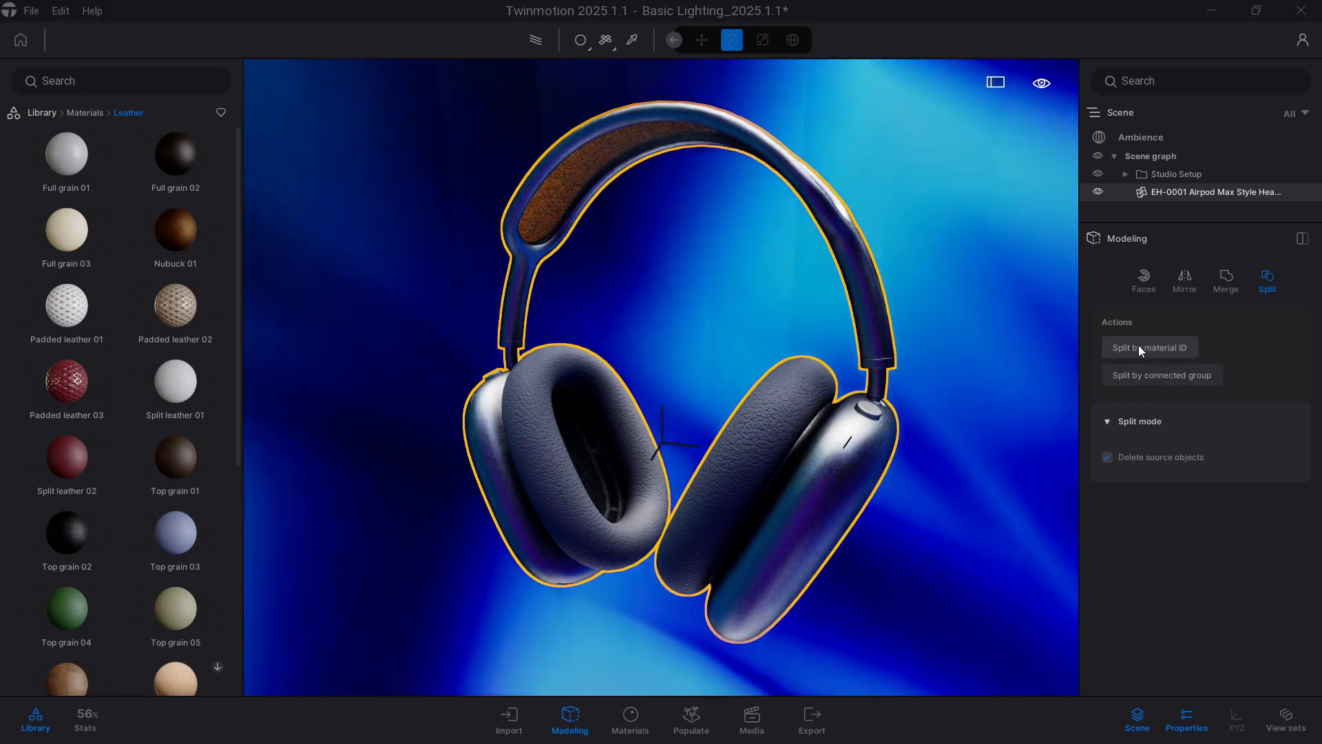
pyautogui.moveTo(1149, 347)
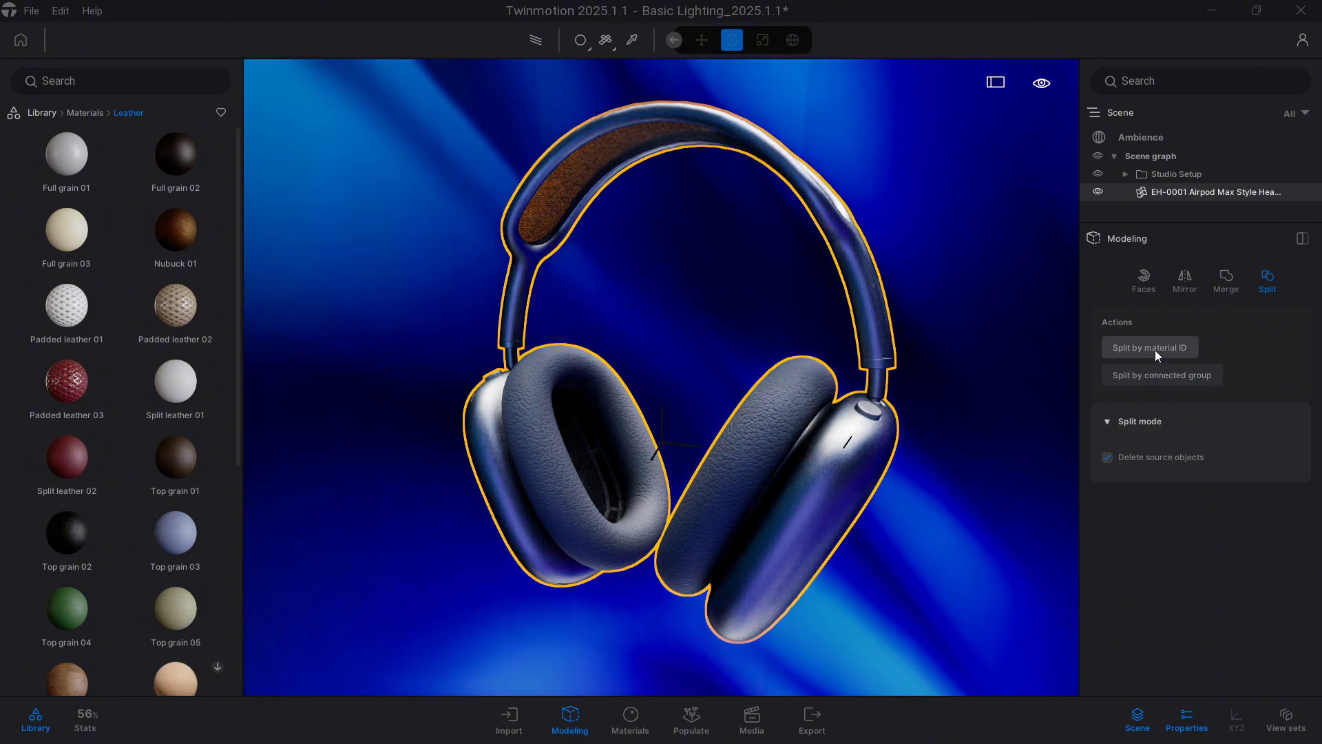
pyautogui.click(1149, 346)
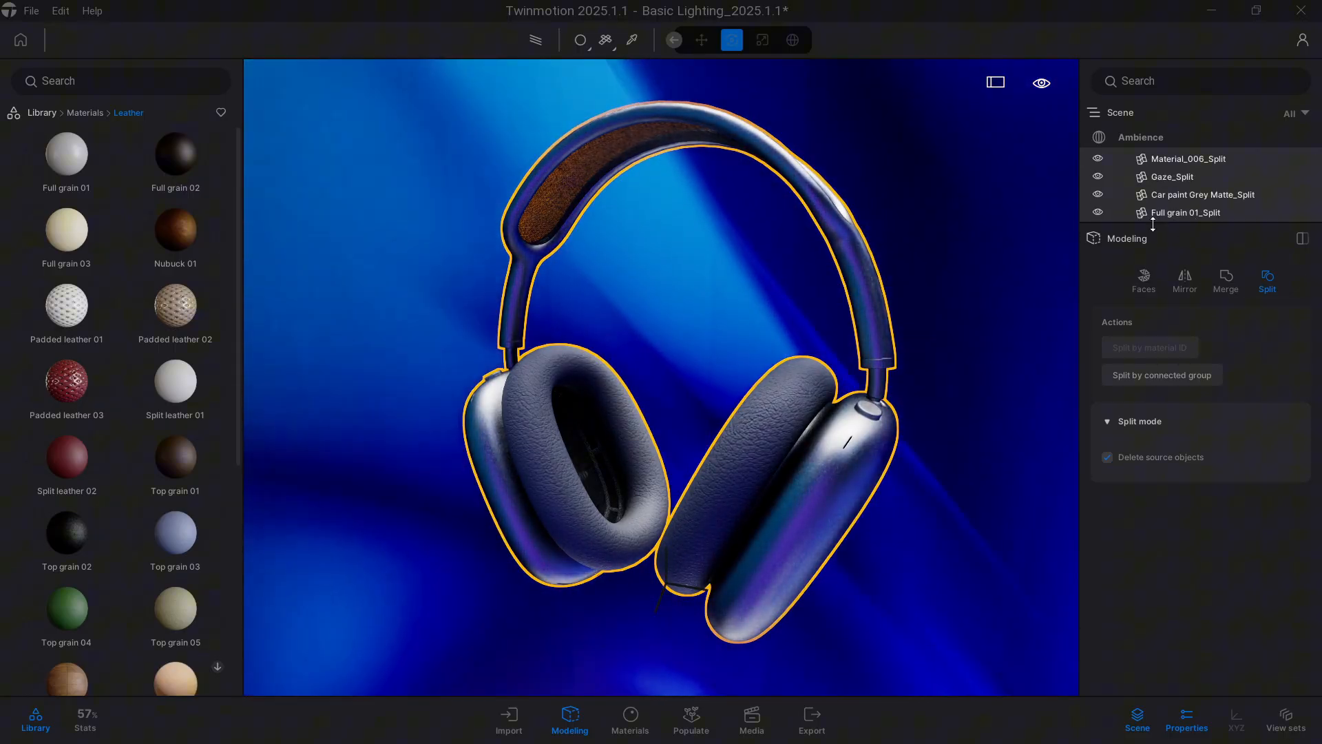
pyautogui.click(1114, 157)
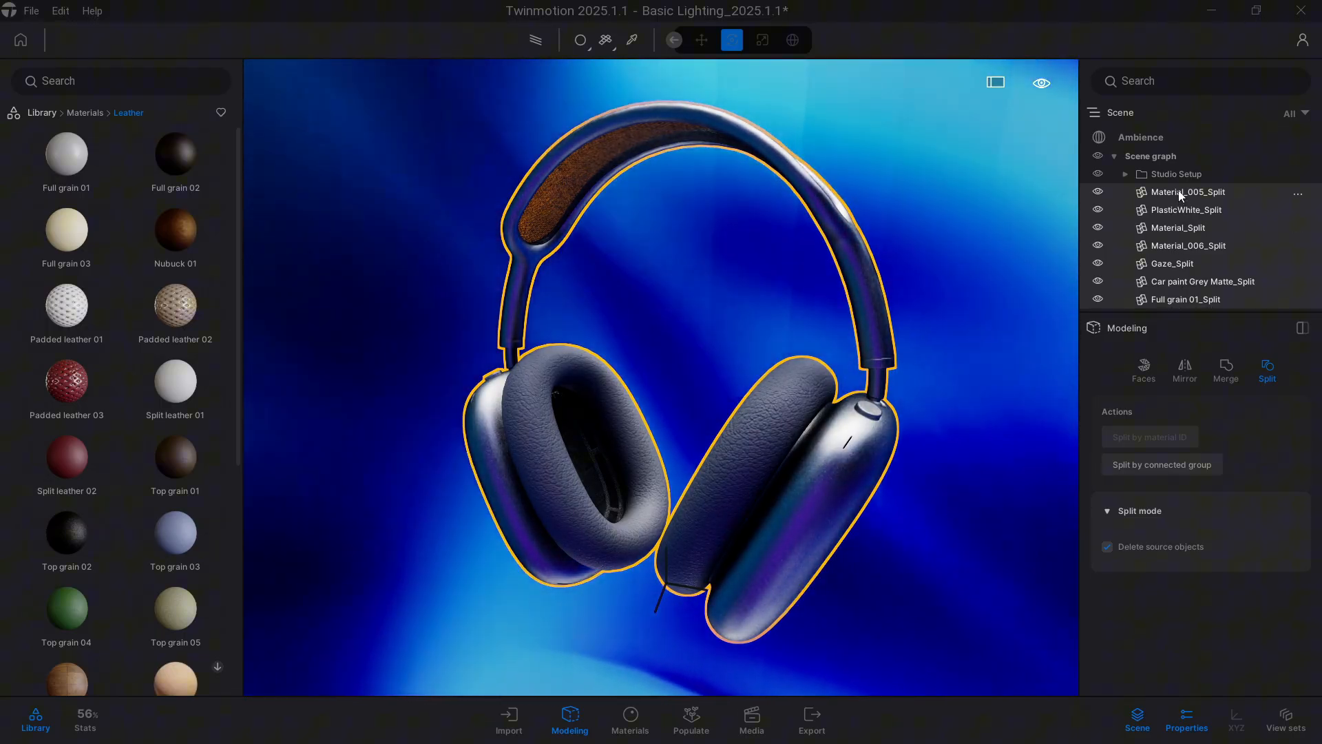
pyautogui.click(1187, 245)
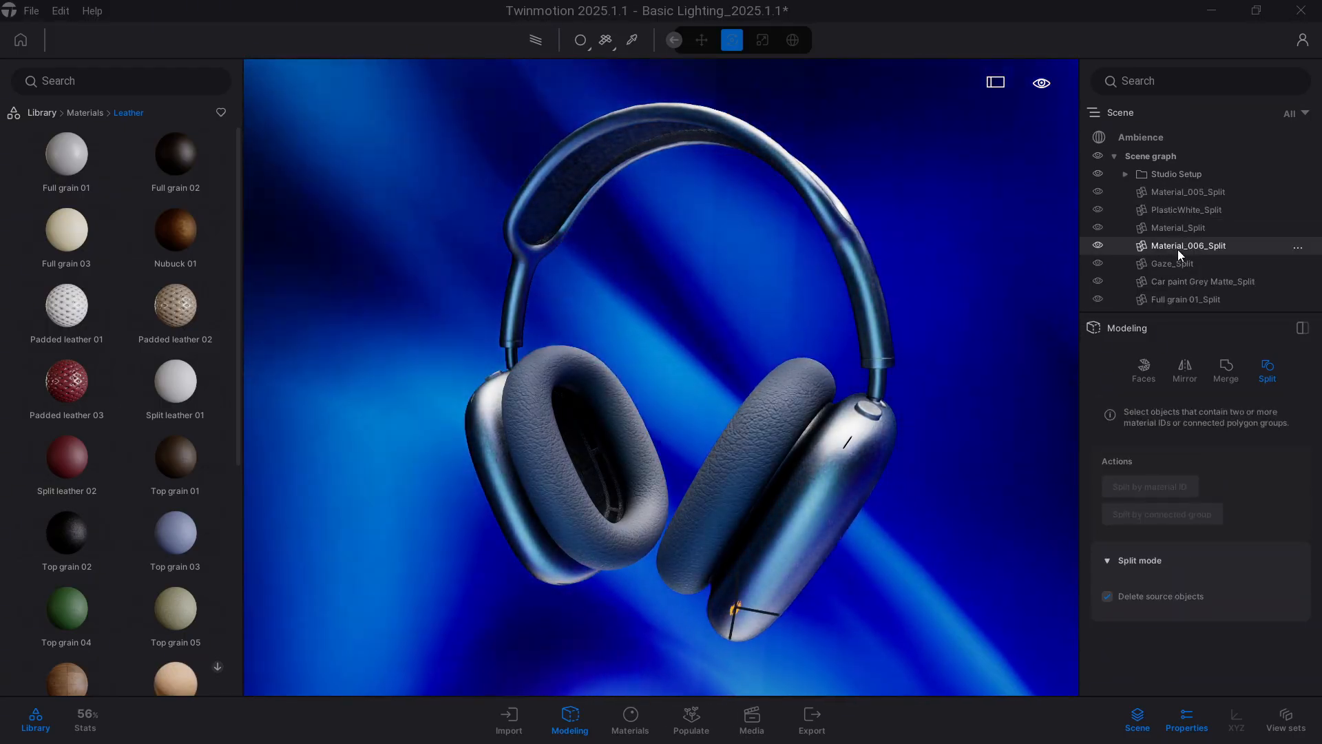
pyautogui.click(1184, 300)
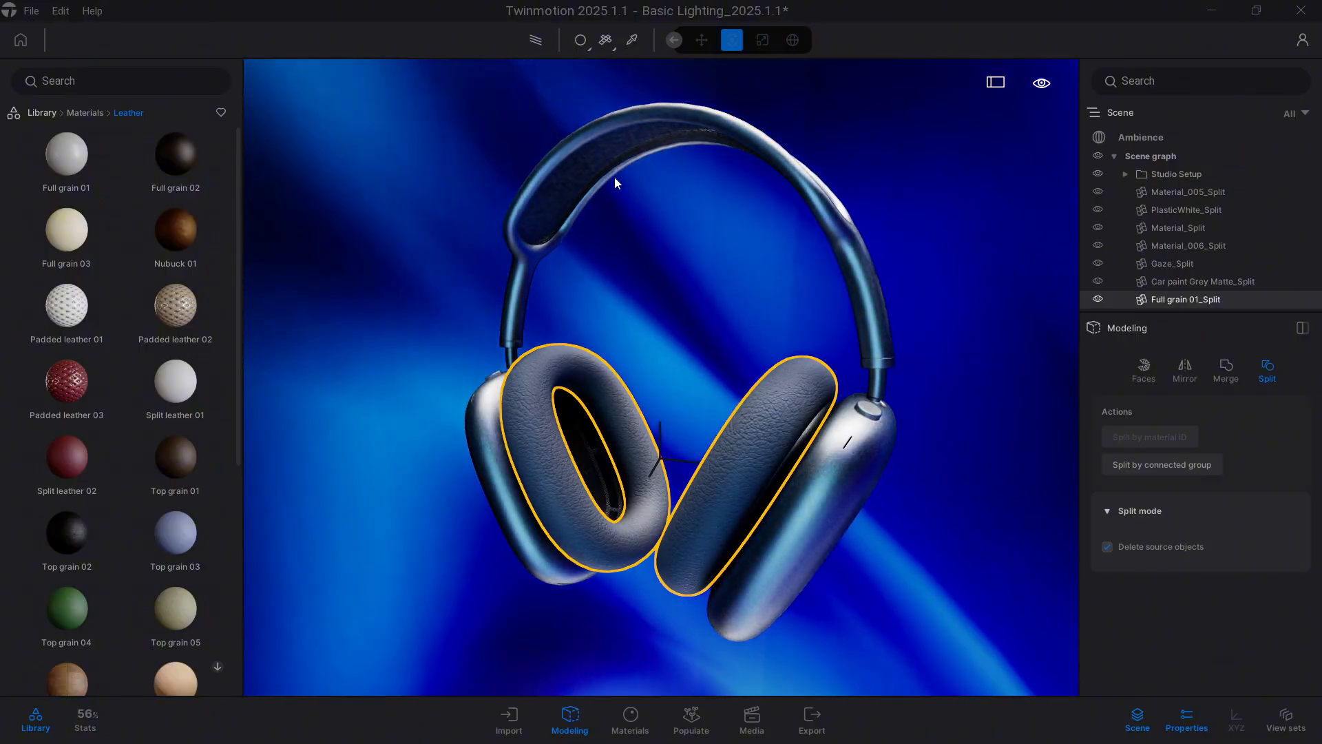
pyautogui.click(1172, 263)
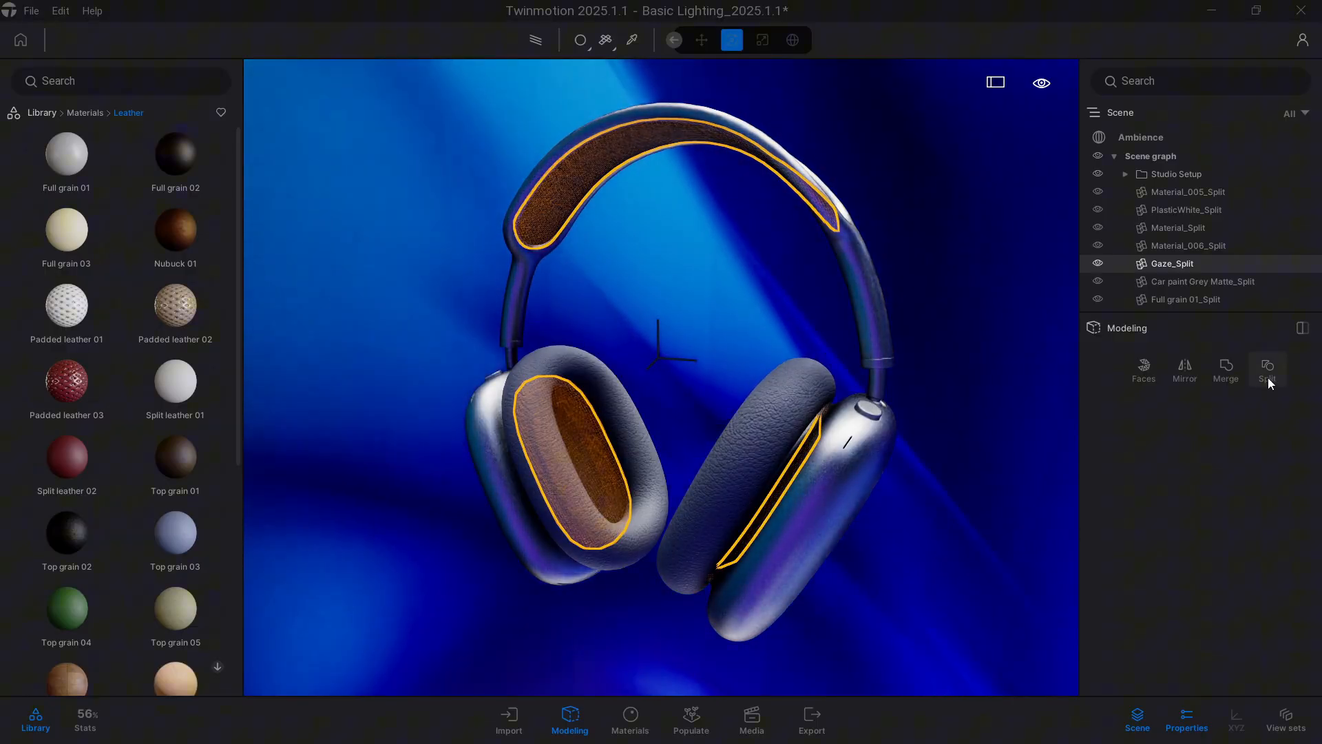
# Split Gaze_Split by connected group into four parts and check each Gaze_Split_Split piece
pyautogui.click(1267, 369)
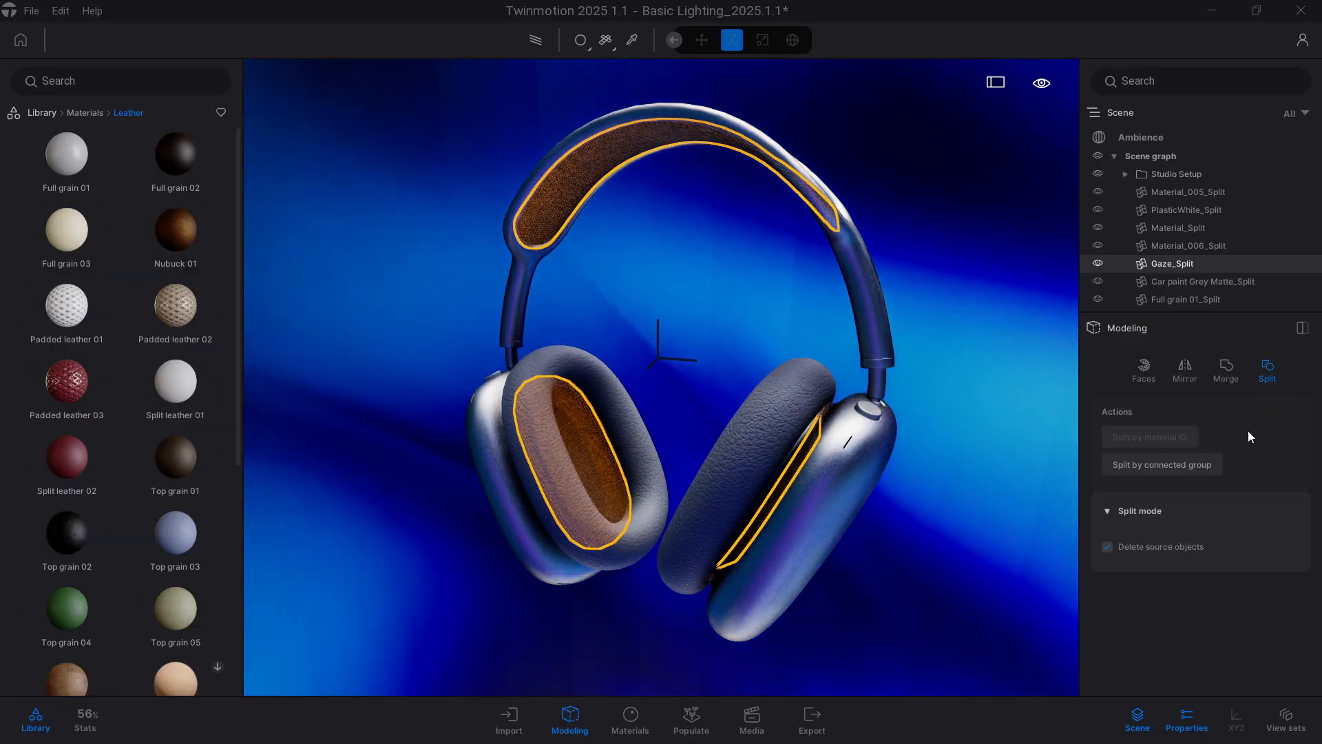
pyautogui.moveTo(1167, 473)
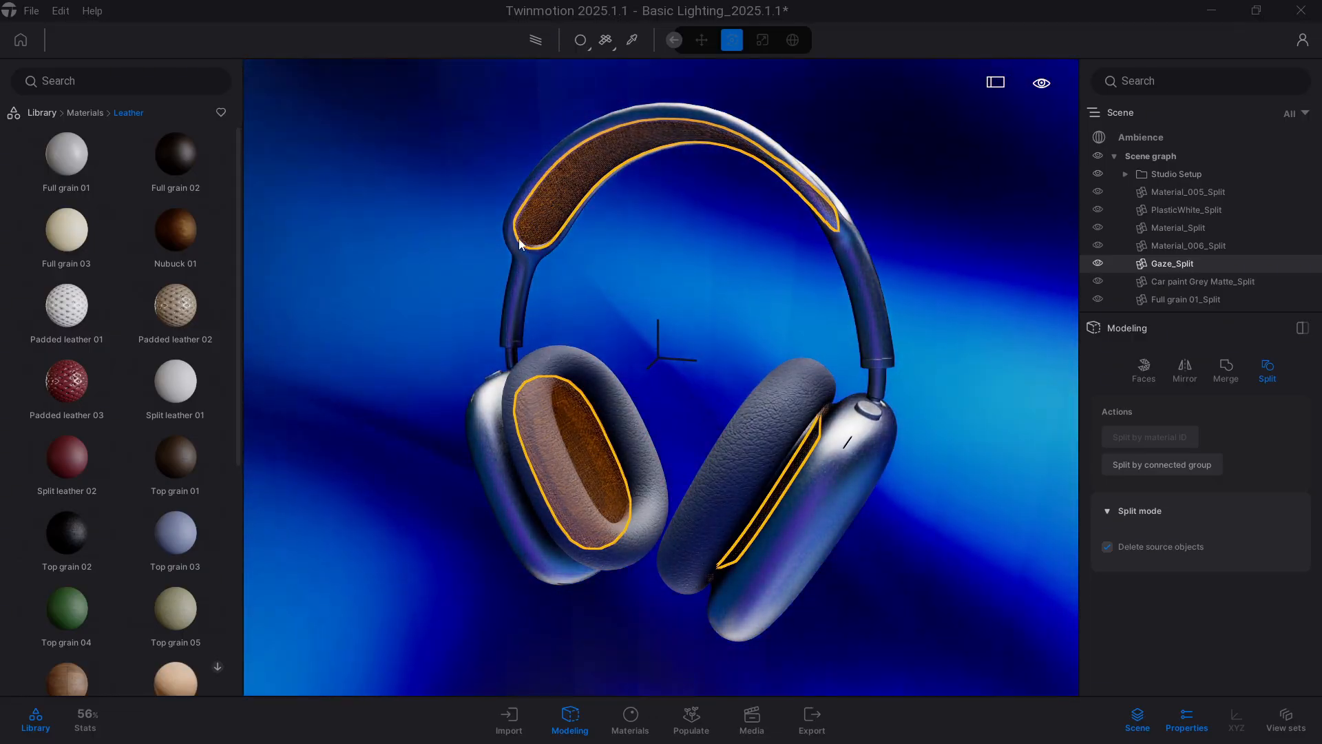
pyautogui.click(1160, 463)
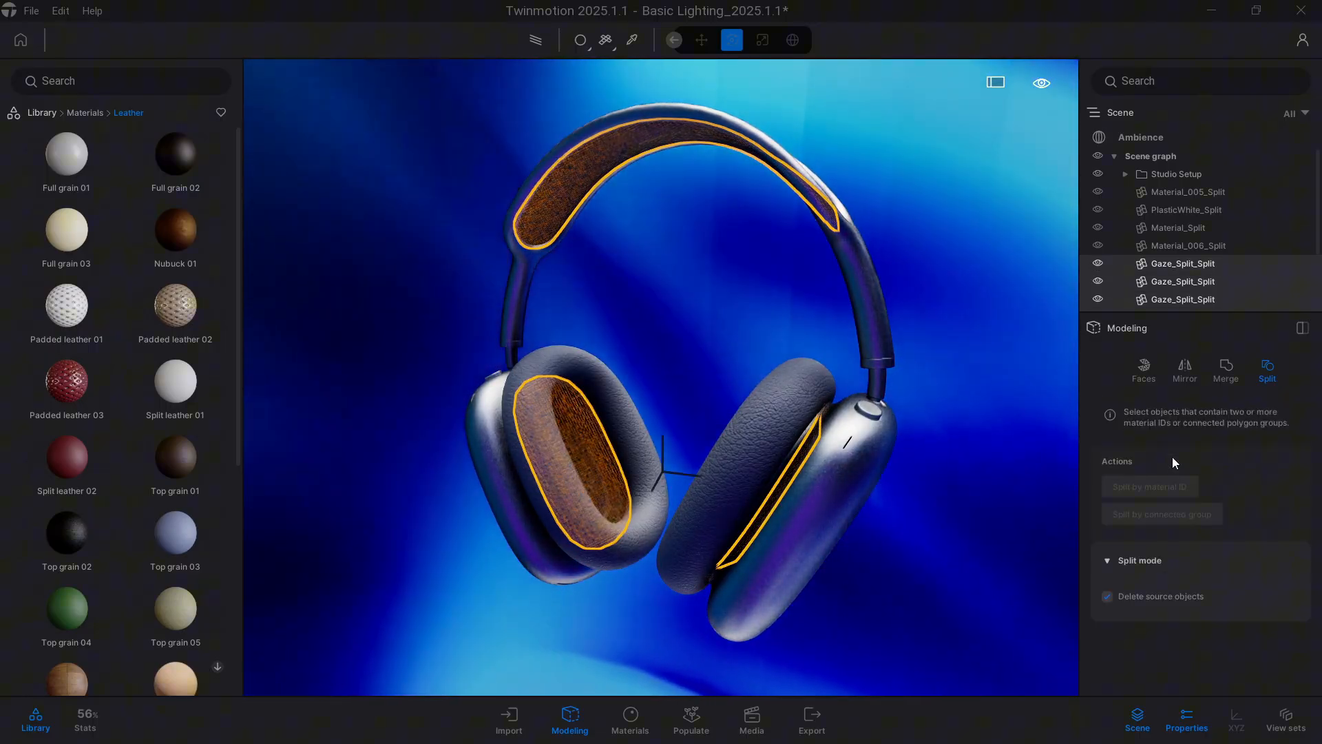
pyautogui.click(1181, 281)
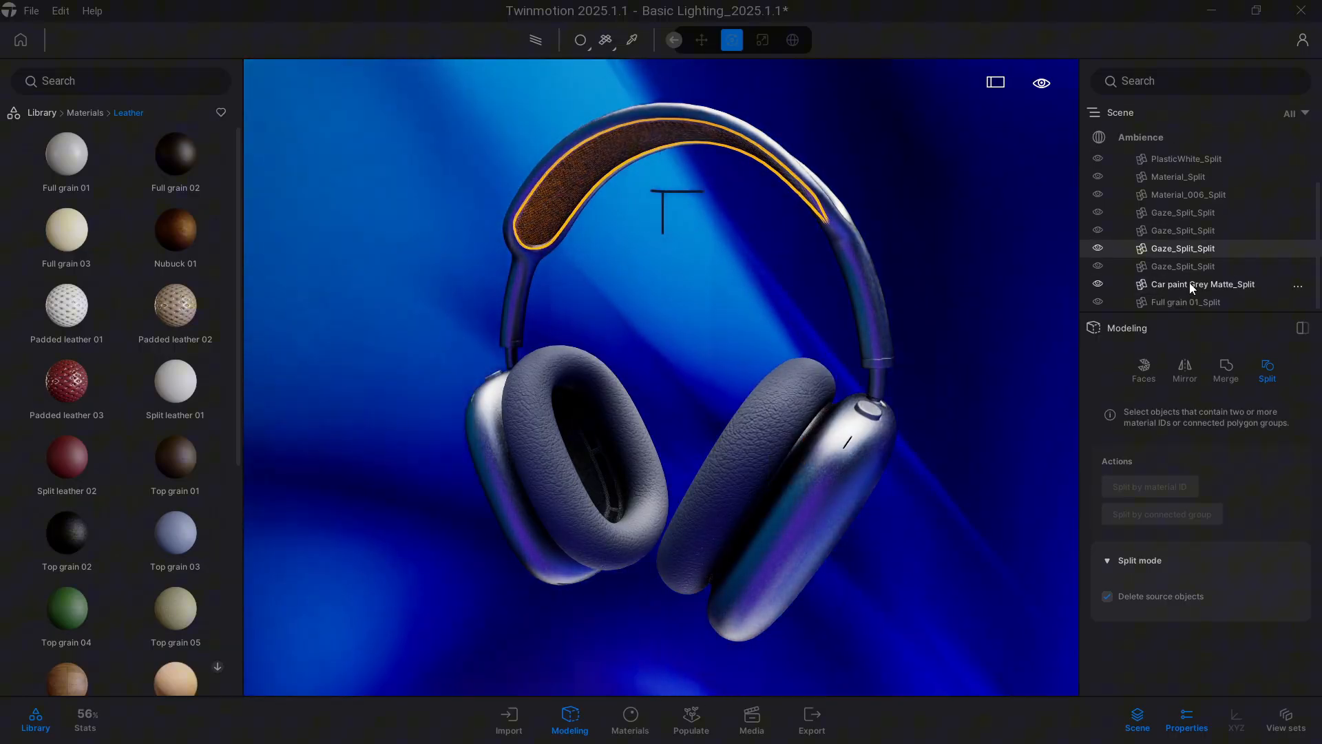
pyautogui.click(1180, 230)
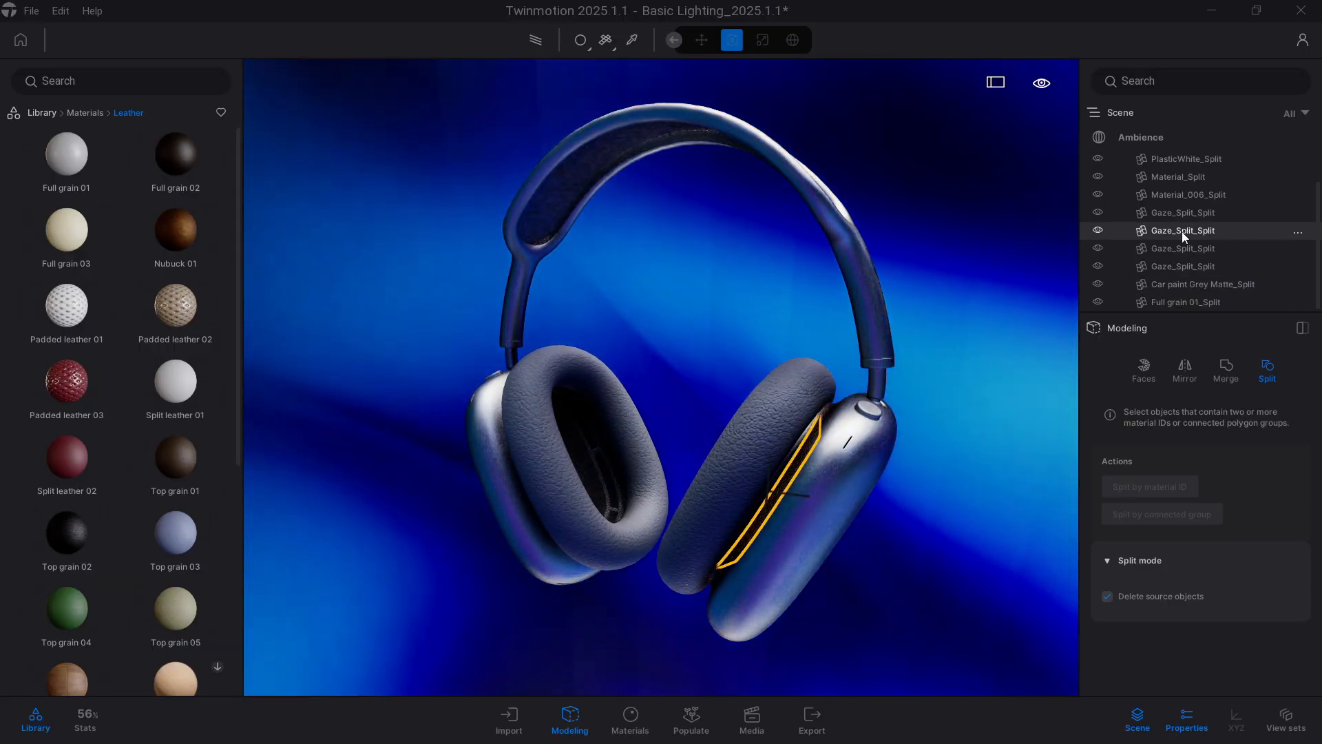
pyautogui.click(1199, 284)
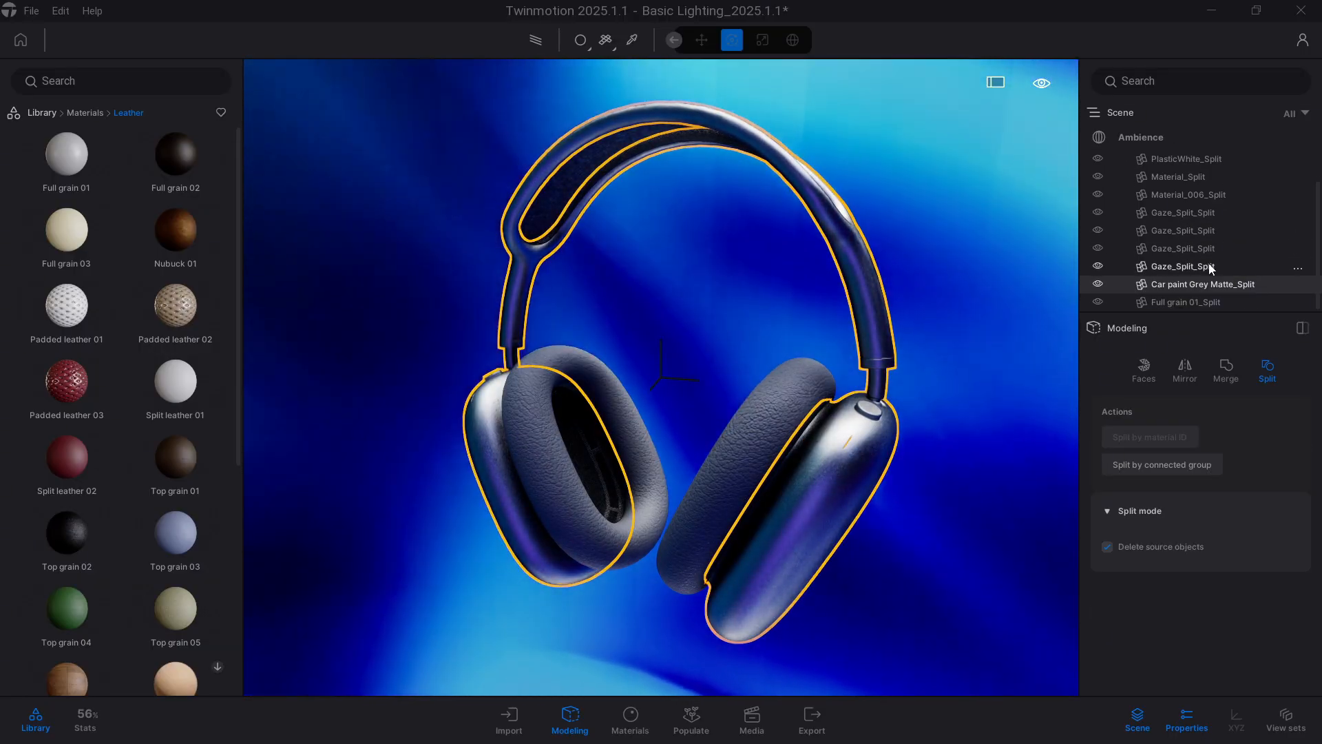
pyautogui.click(1179, 247)
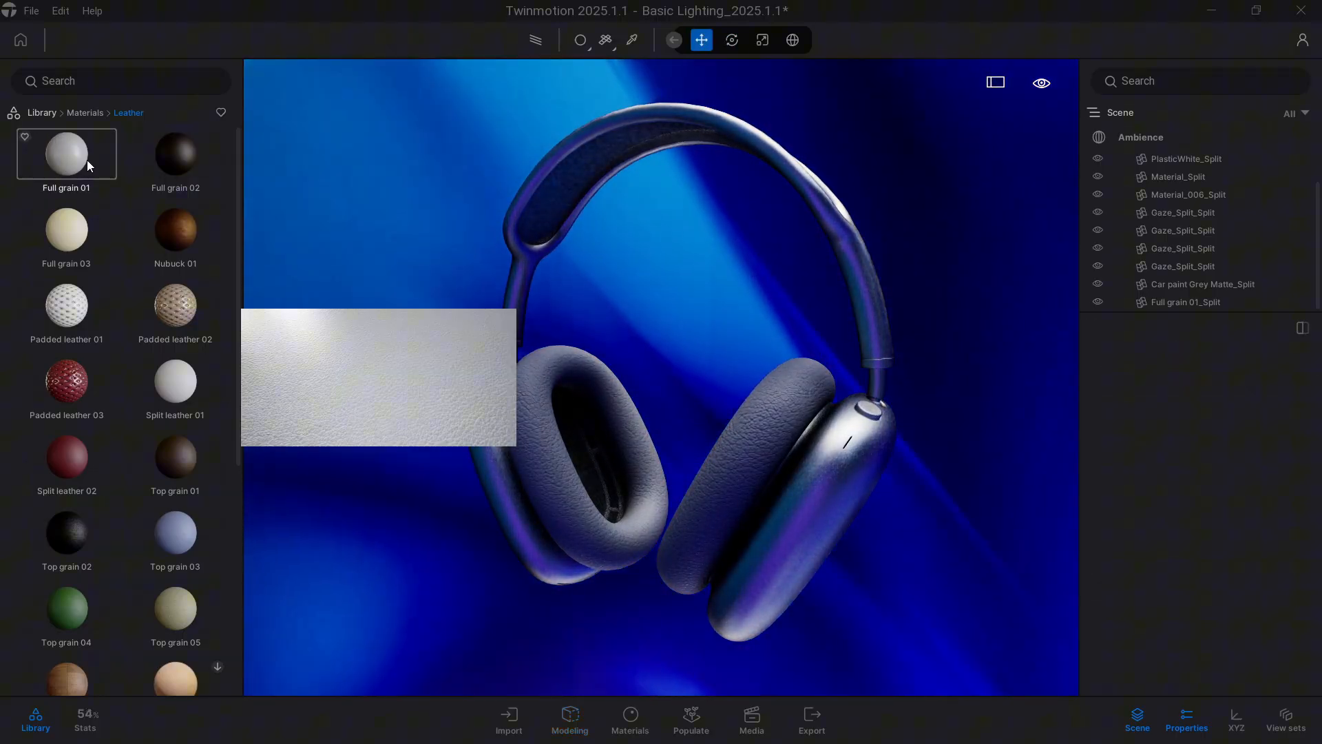
# Select every split headphone piece together in the Scene graph
pyautogui.click(66, 154)
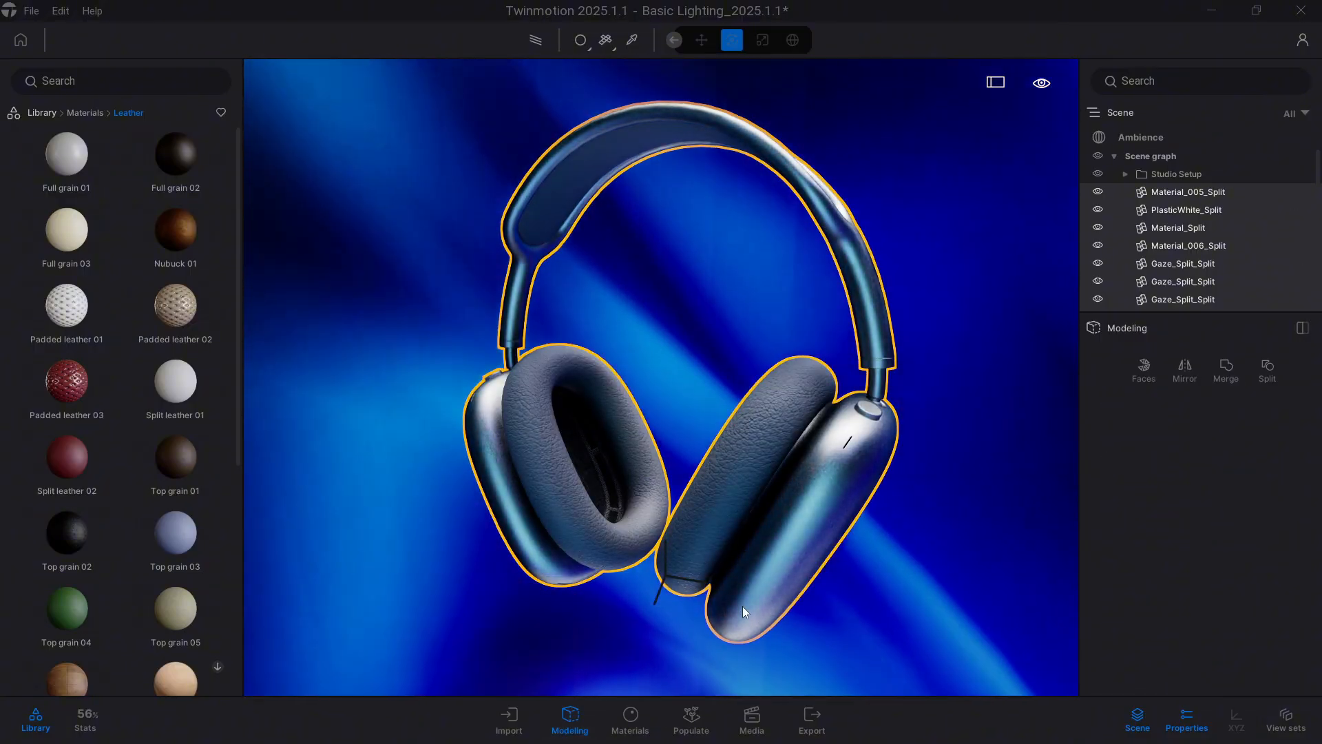
# Merge all selected split parts into one mesh, Material_005_Split_Merged
pyautogui.click(1225, 367)
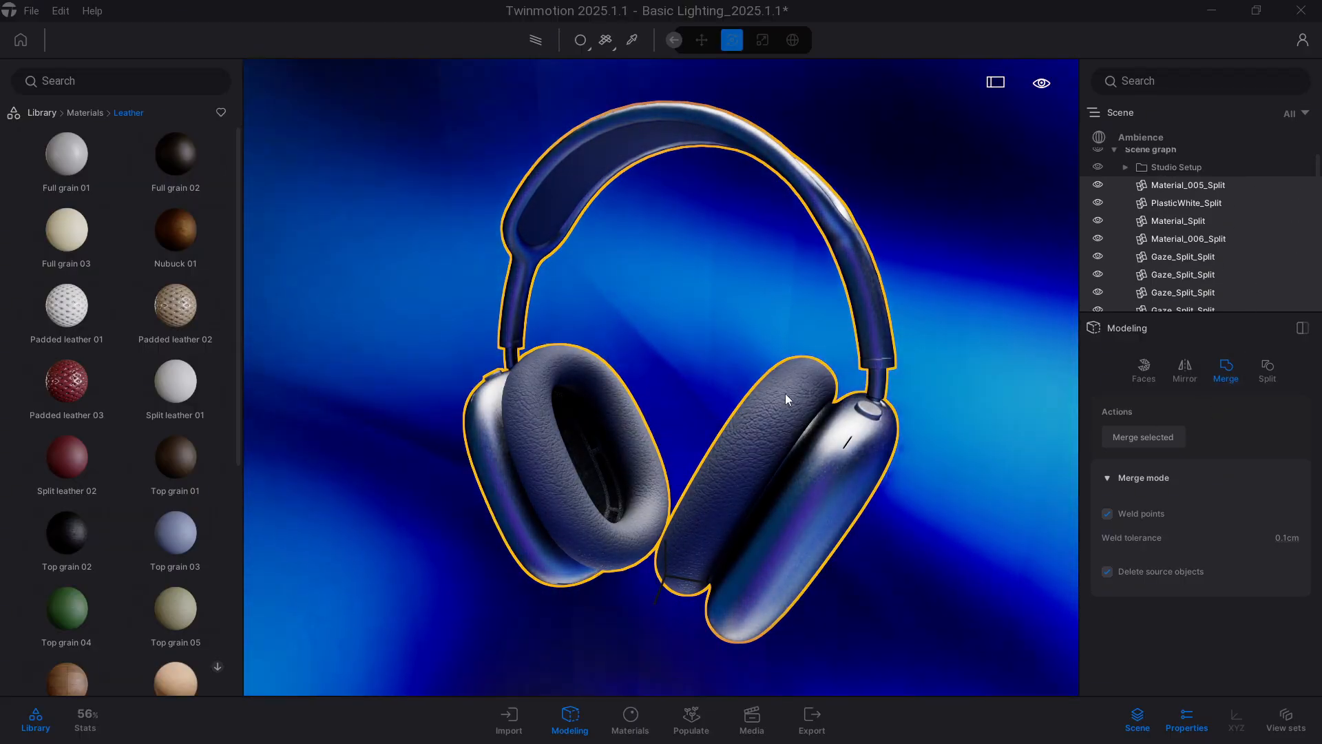
pyautogui.scroll(-3)
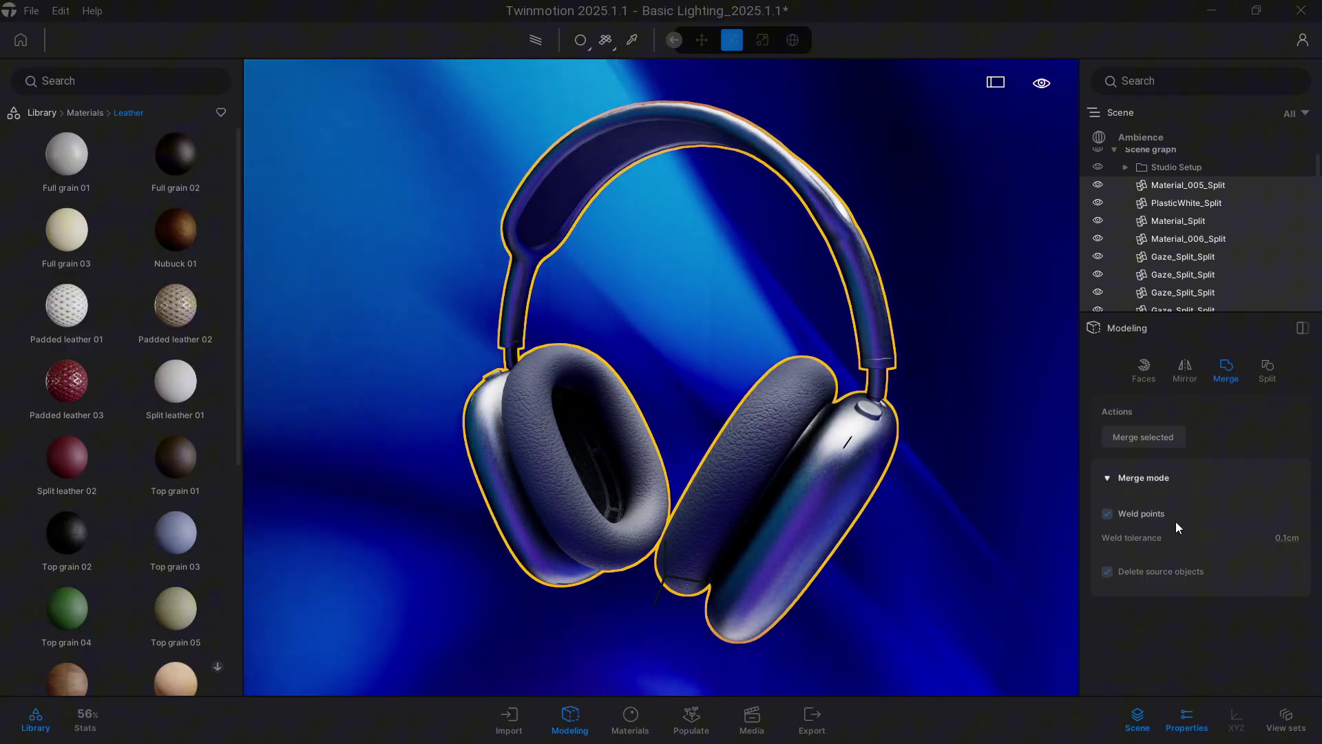
pyautogui.click(1108, 514)
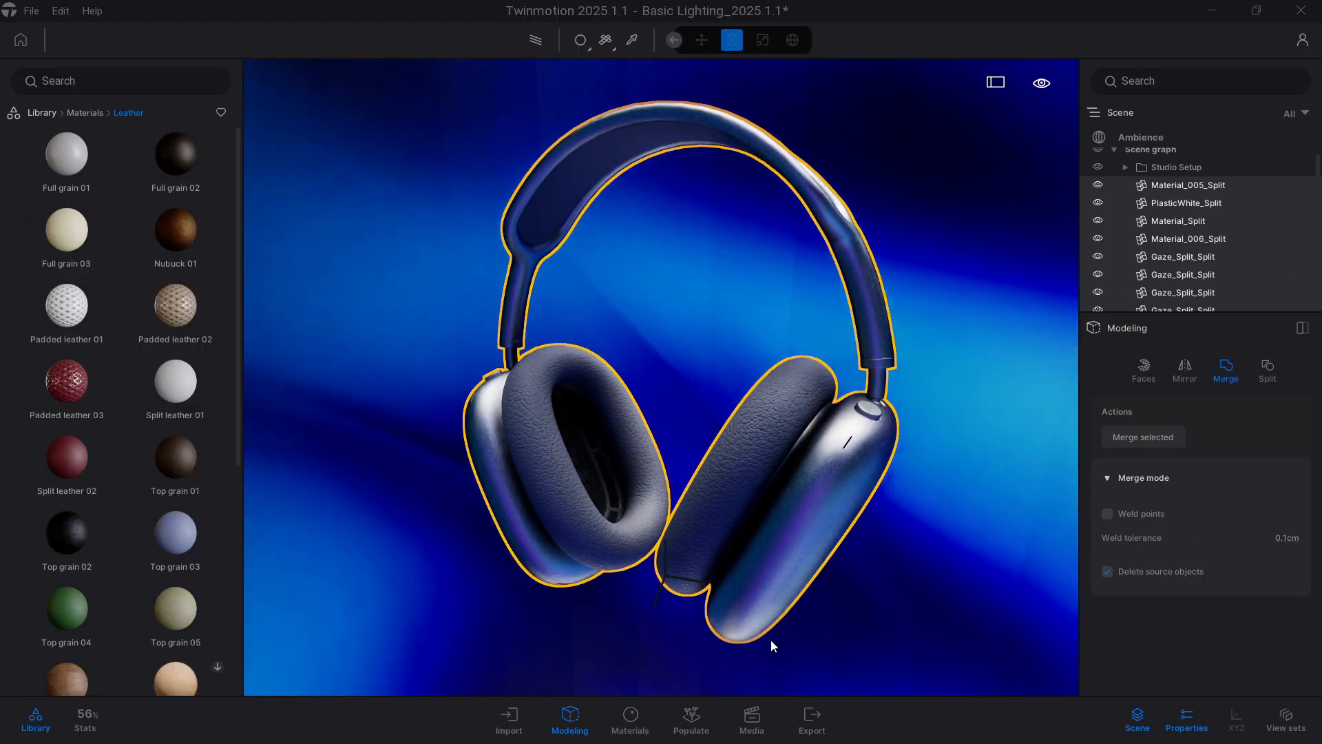
pyautogui.scroll(-3)
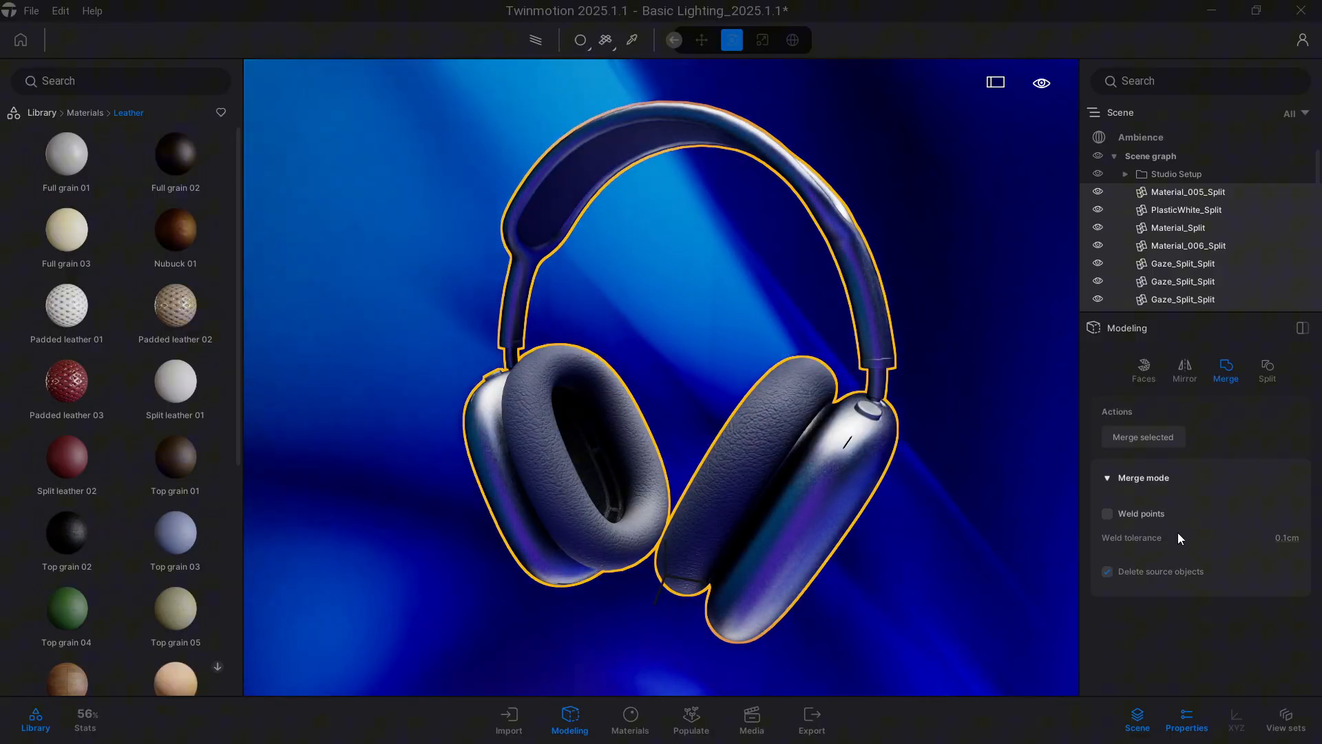
pyautogui.click(1142, 436)
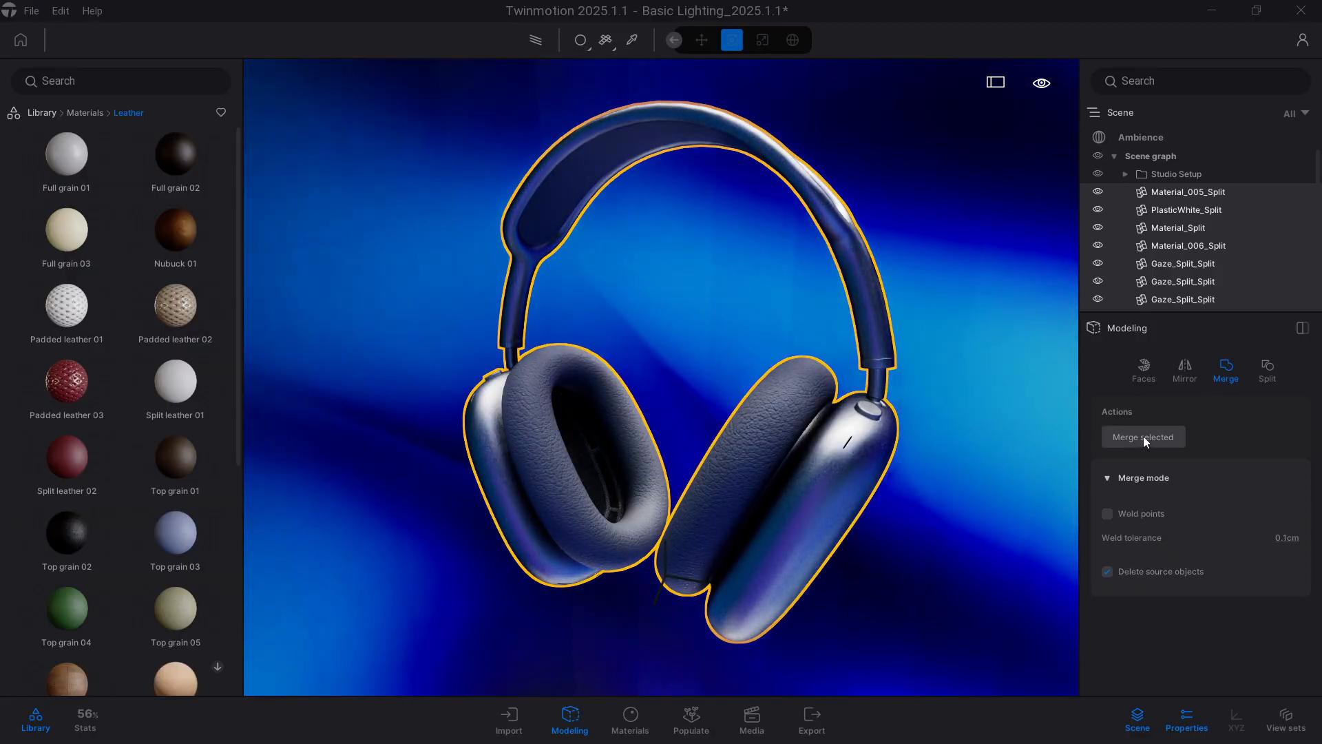
pyautogui.click(1142, 437)
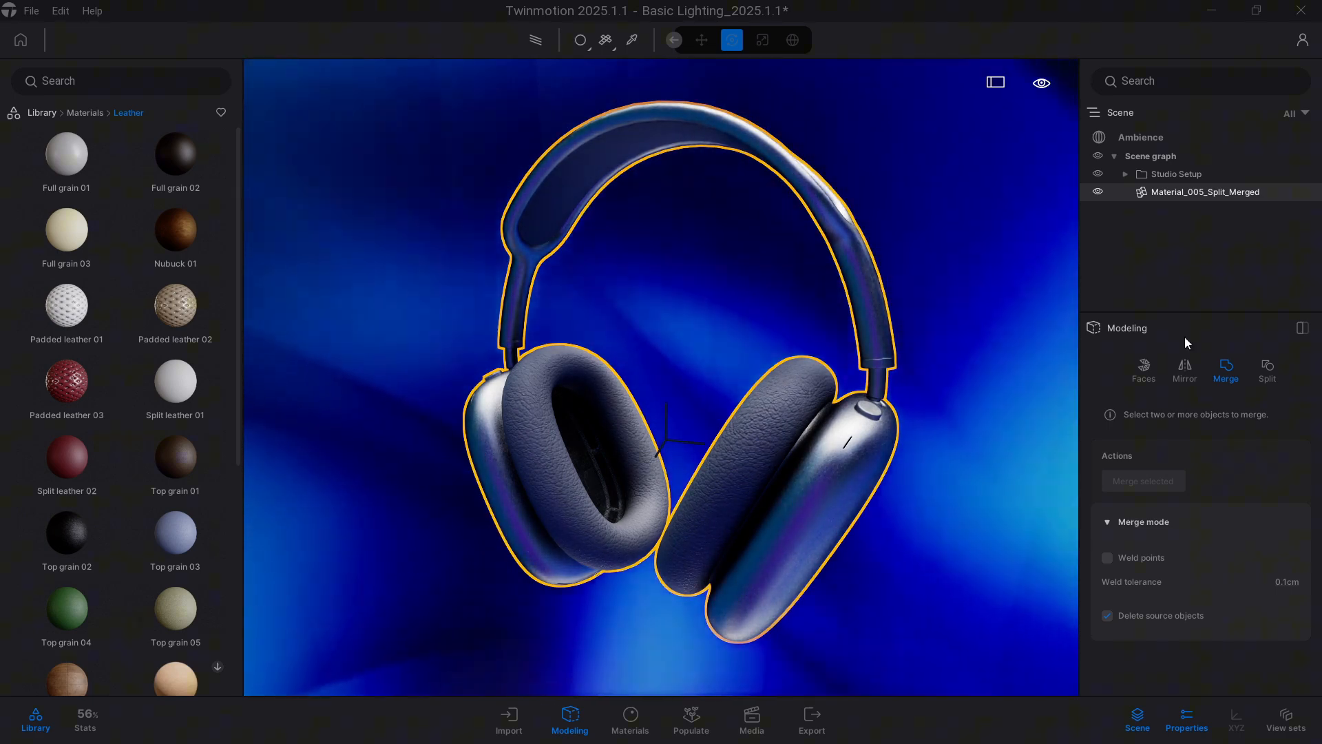
# Enter face editing on the merged mesh, try By material ID selection, then deselect all faces
pyautogui.click(1142, 367)
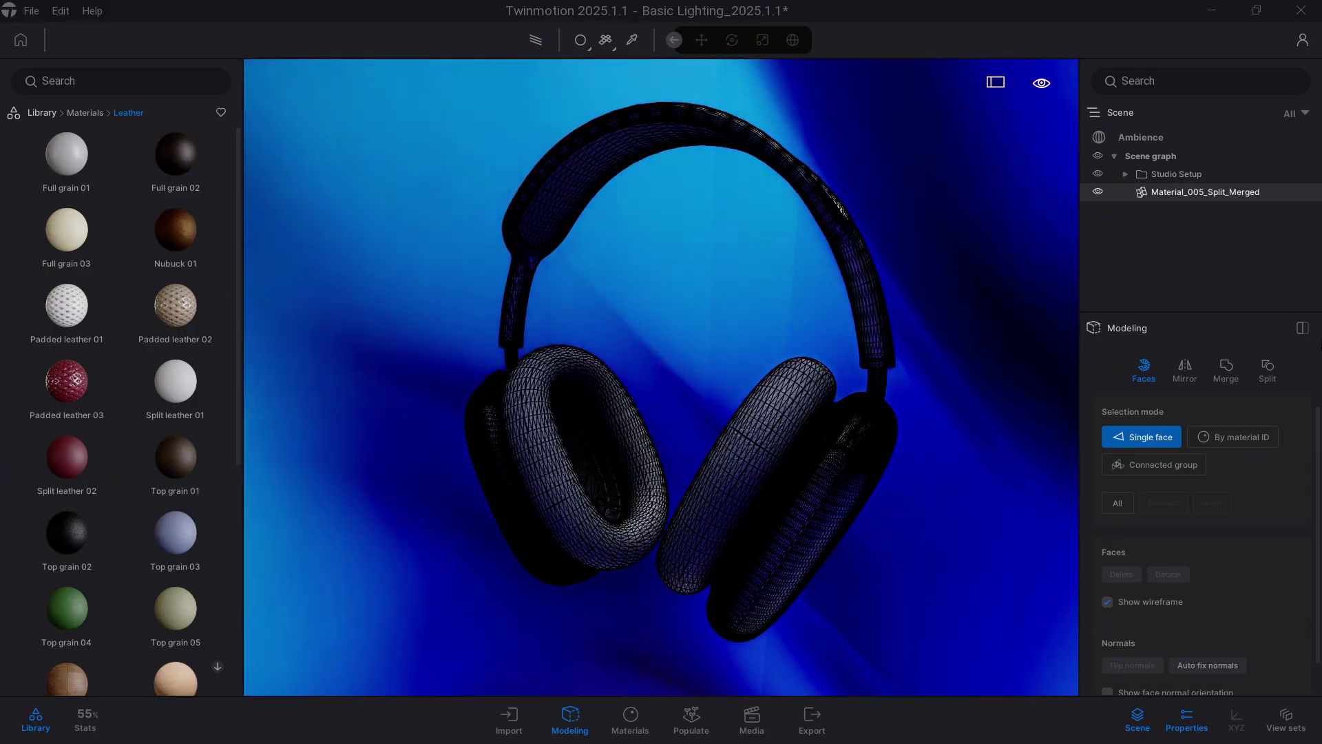
pyautogui.click(1266, 368)
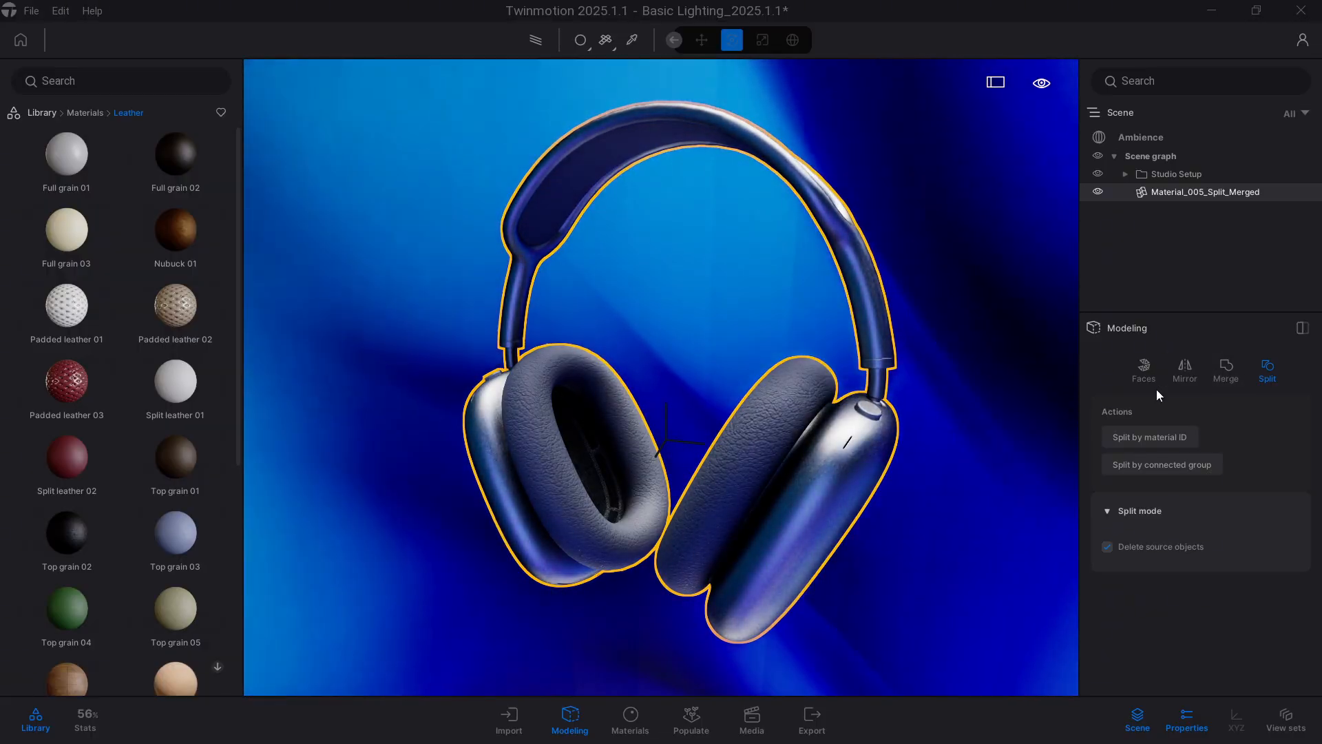
pyautogui.click(1143, 369)
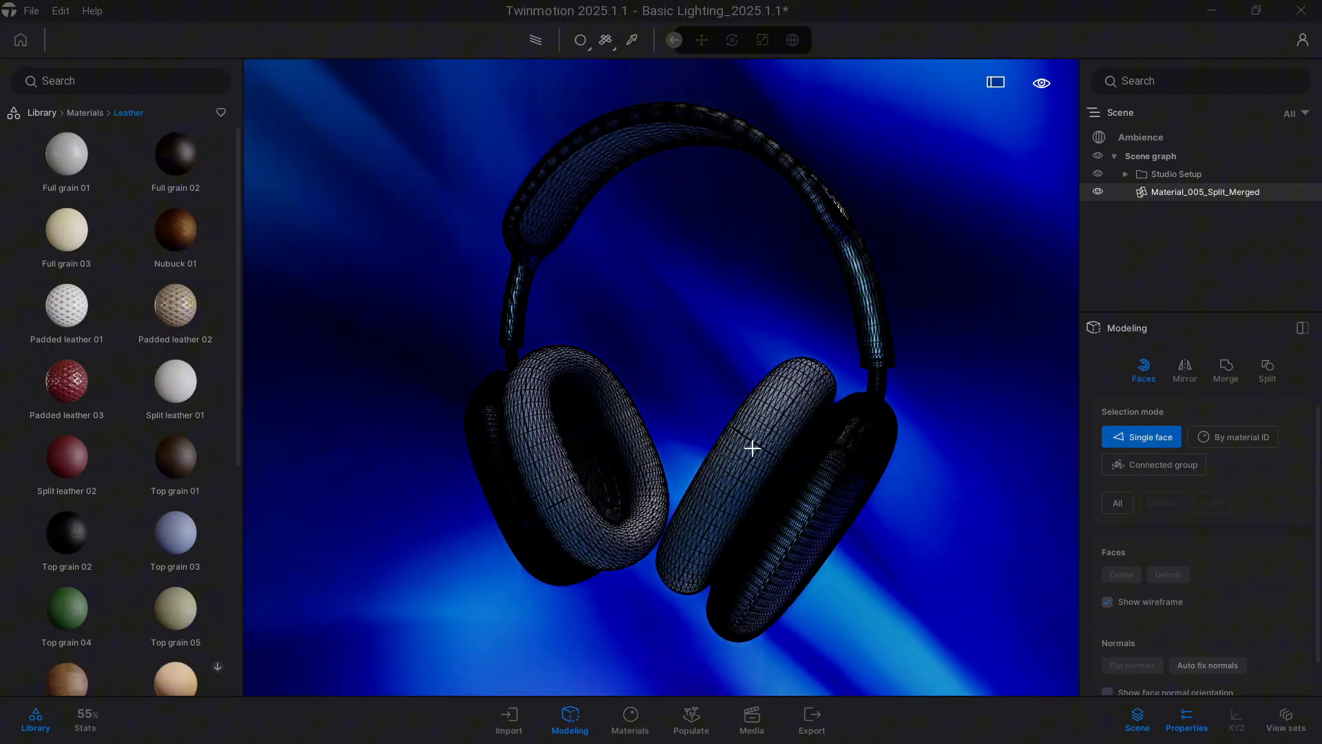
pyautogui.click(751, 447)
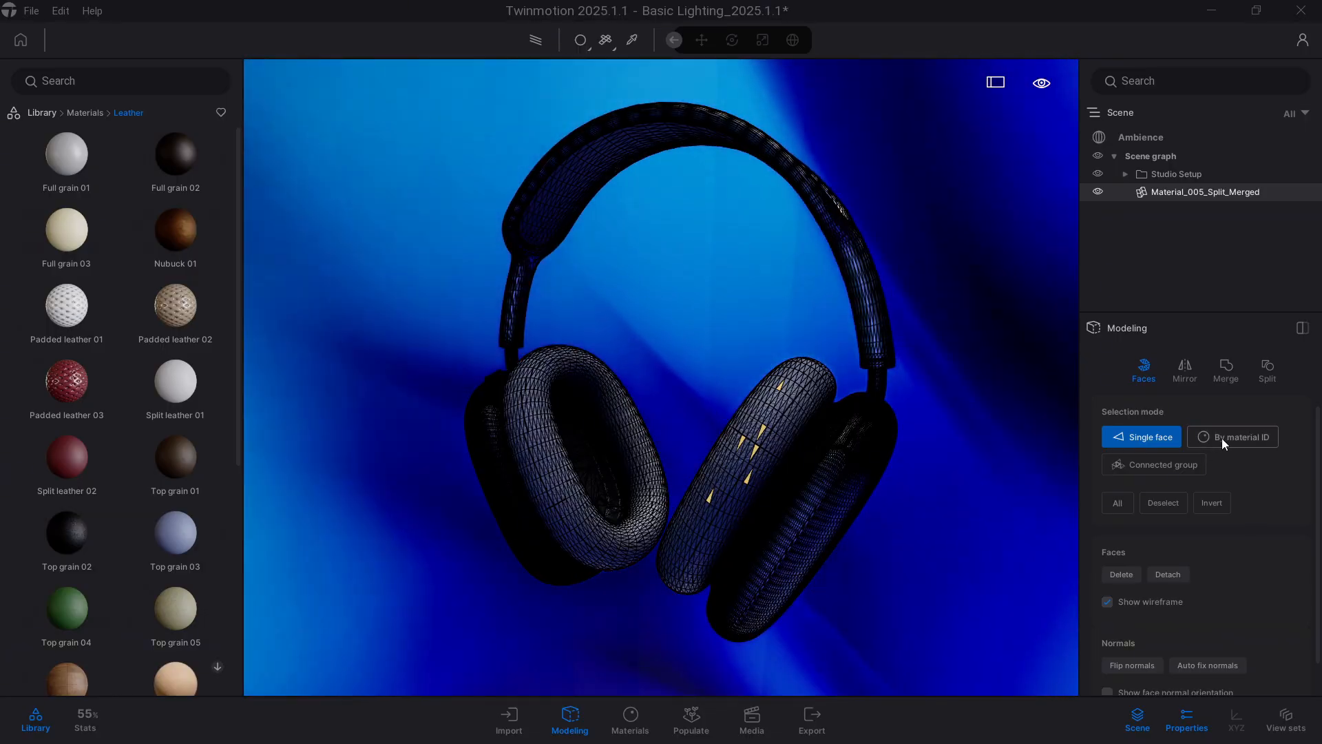
pyautogui.click(1232, 436)
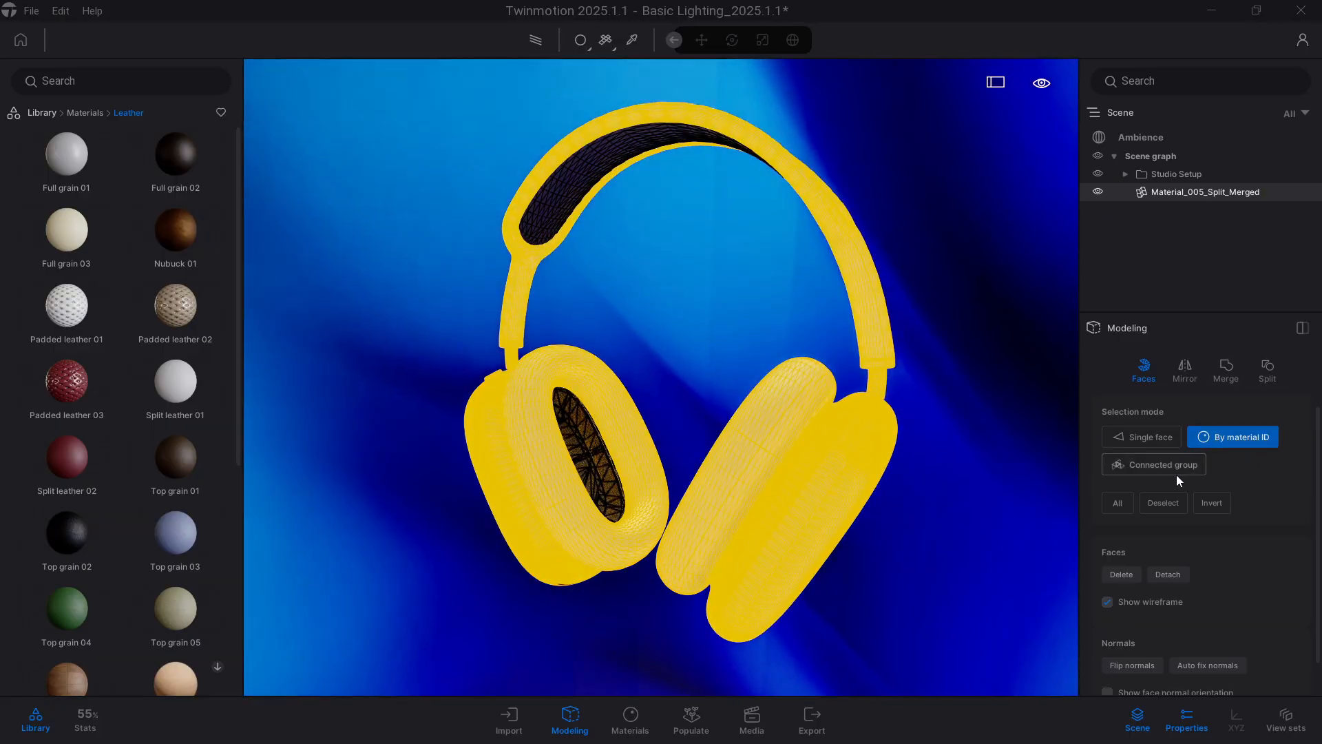
pyautogui.click(1163, 503)
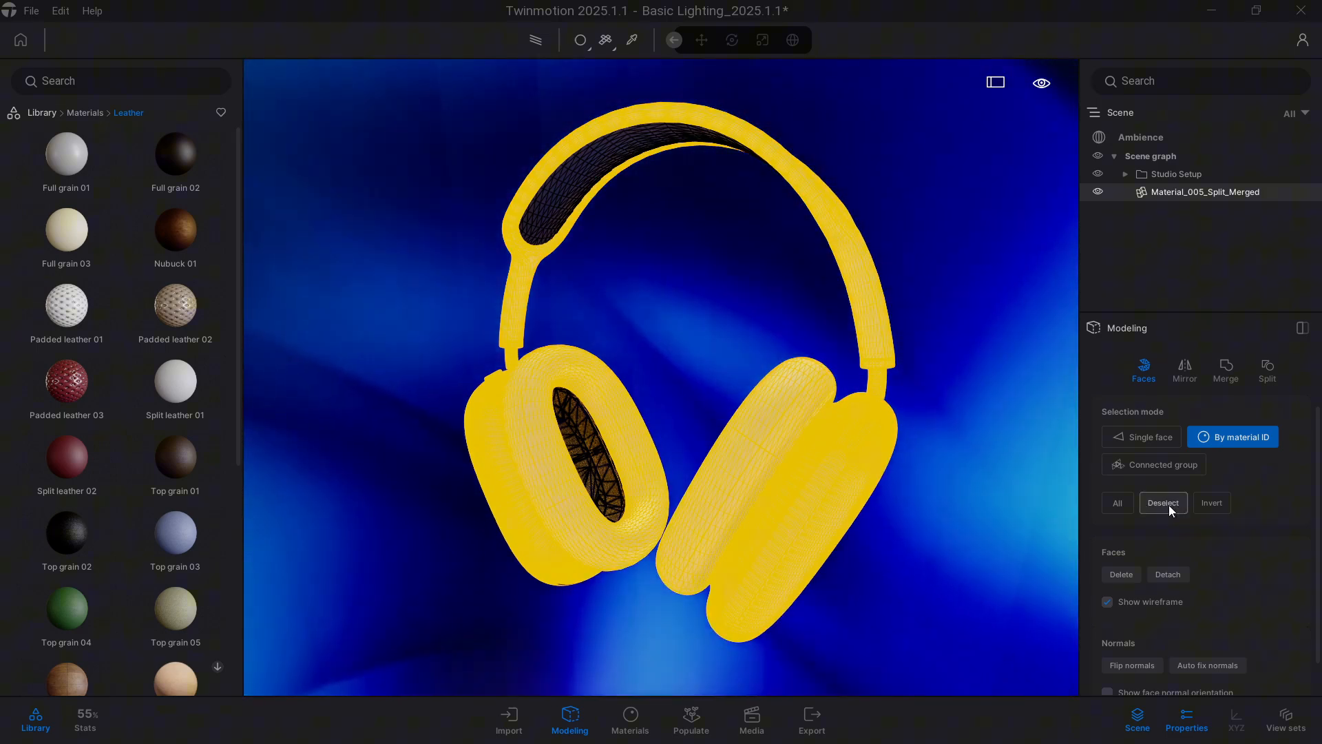
pyautogui.click(1163, 502)
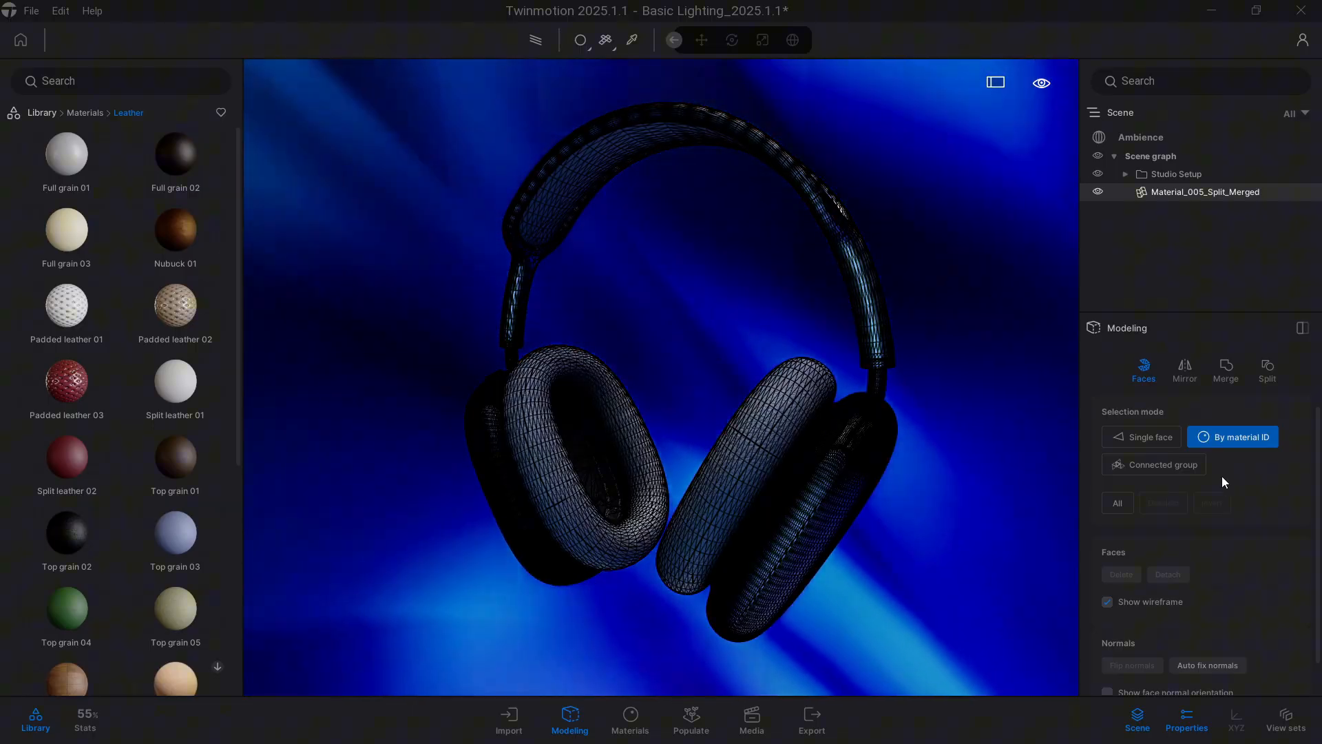
# Select the right ear cup as a connected group and detach it
pyautogui.click(1161, 465)
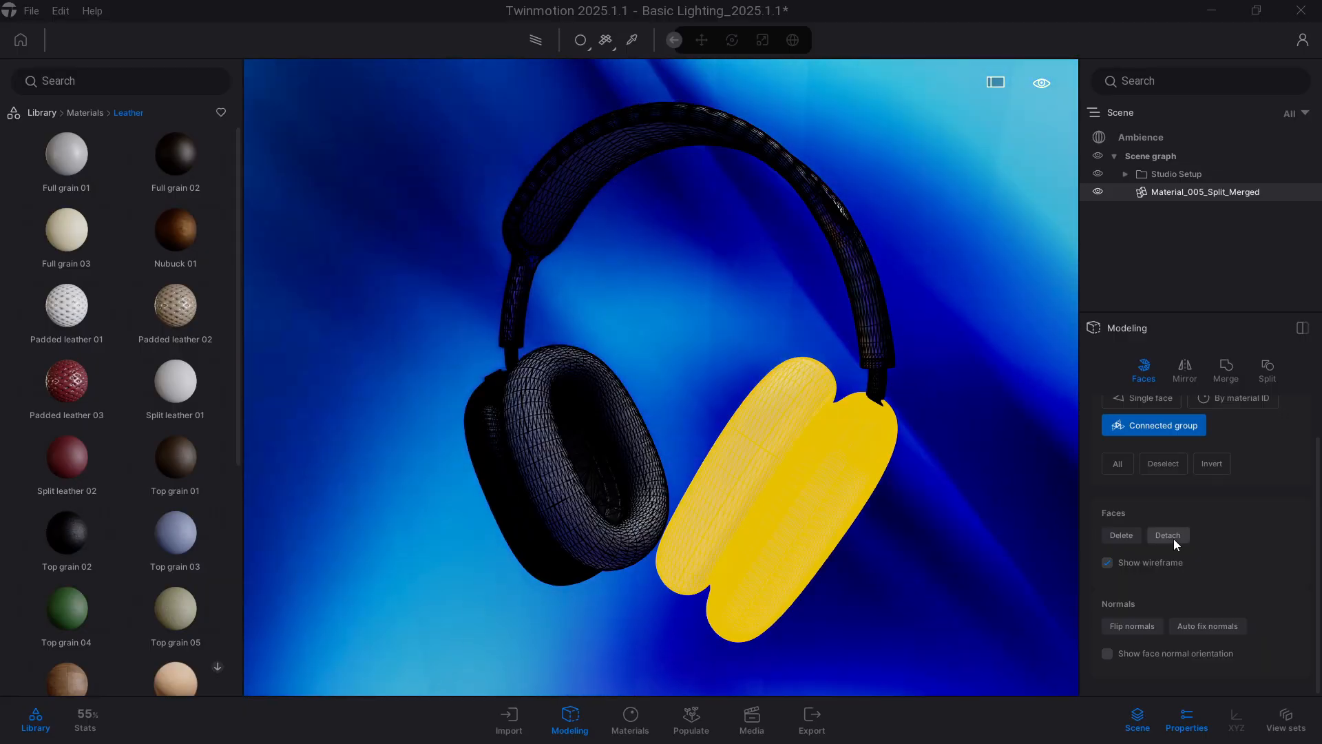
pyautogui.click(1168, 535)
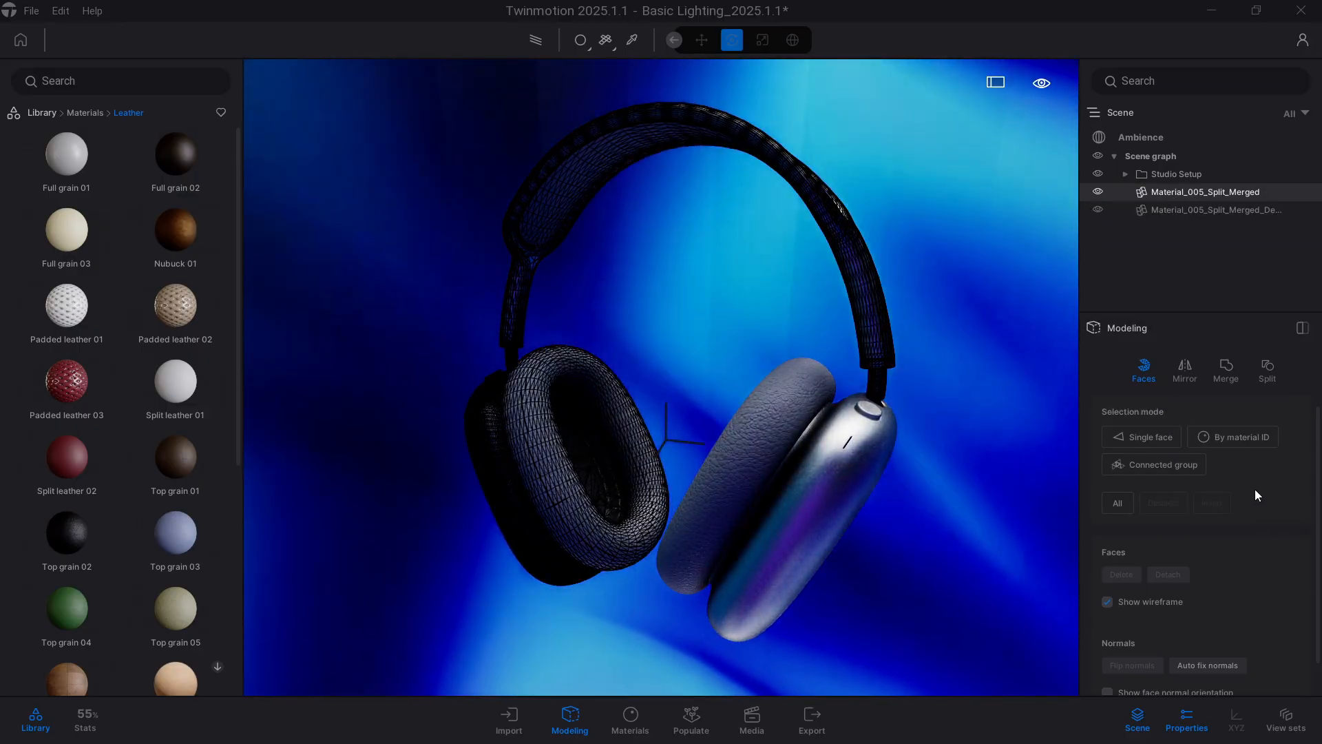
# Select the left ear cup as a connected group and detach it
pyautogui.click(1153, 464)
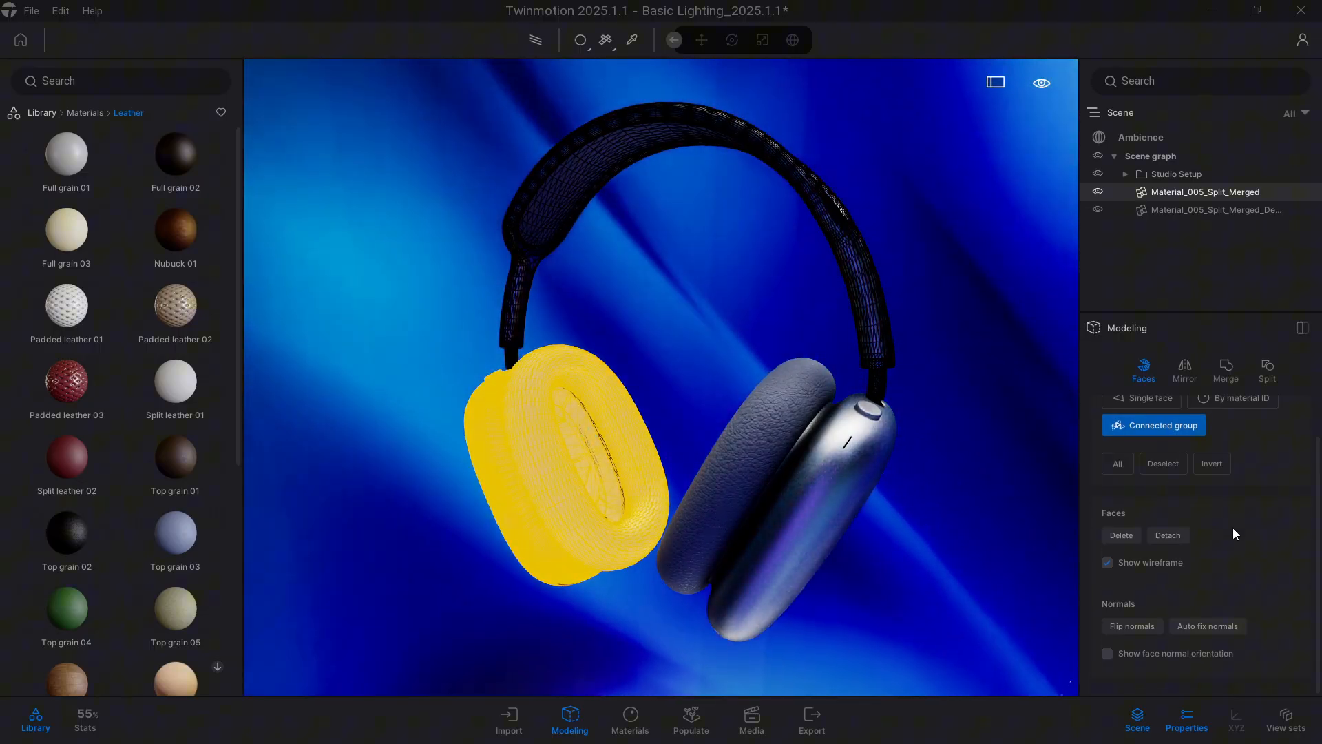
pyautogui.click(1167, 534)
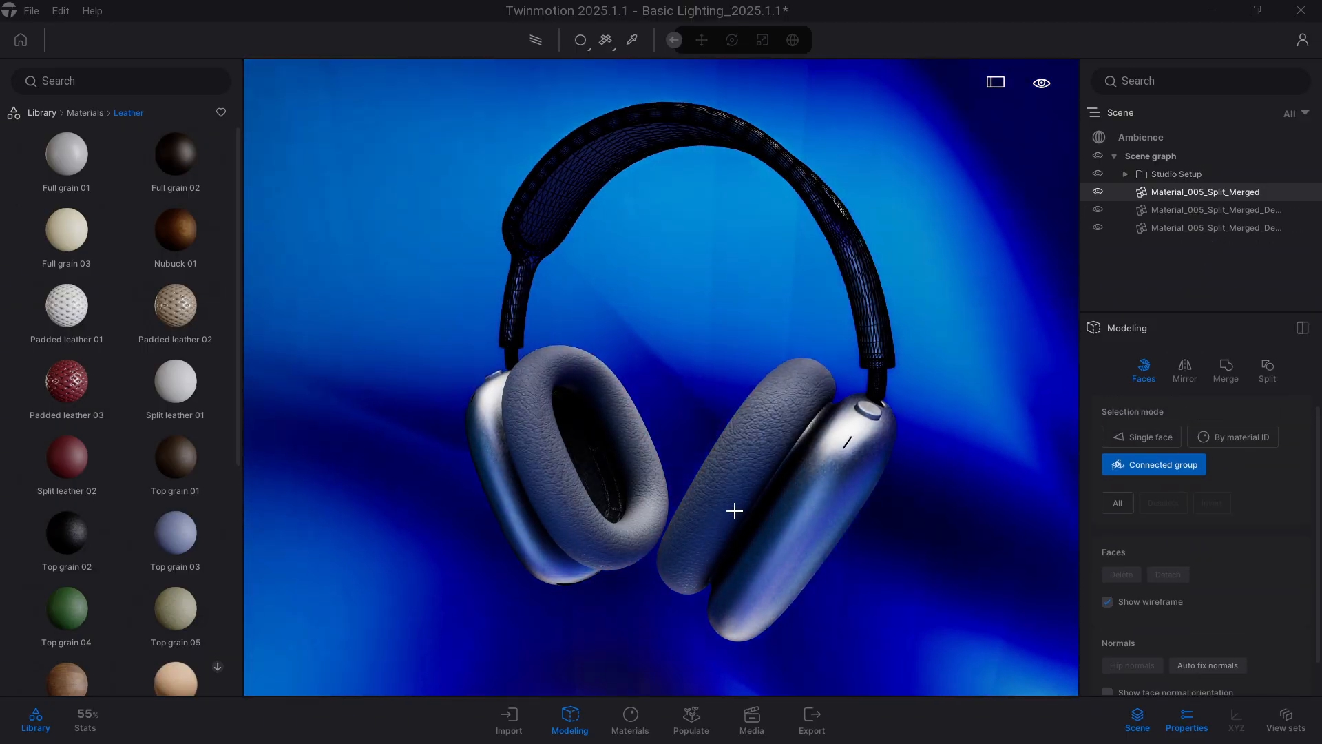
pyautogui.click(581, 178)
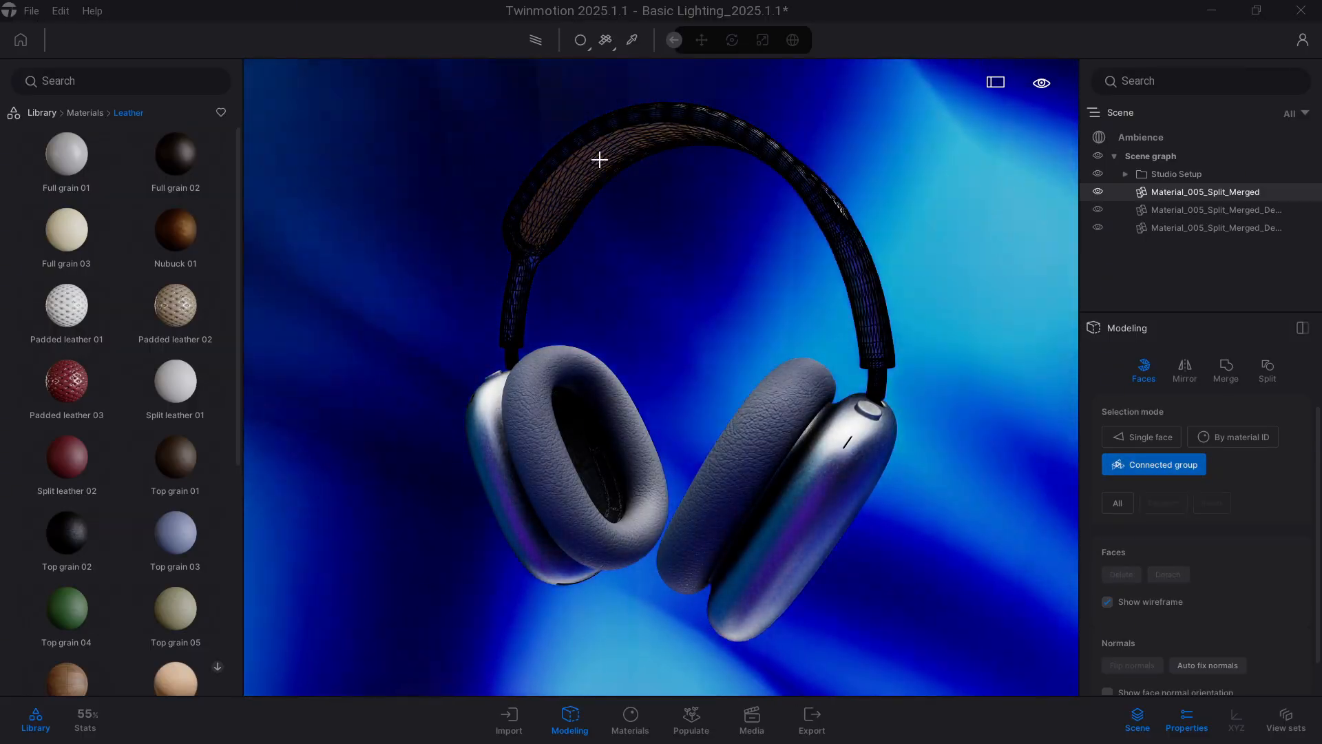
# Select the headband's inner canopy faces and delete them from the merged mesh
pyautogui.click(573, 168)
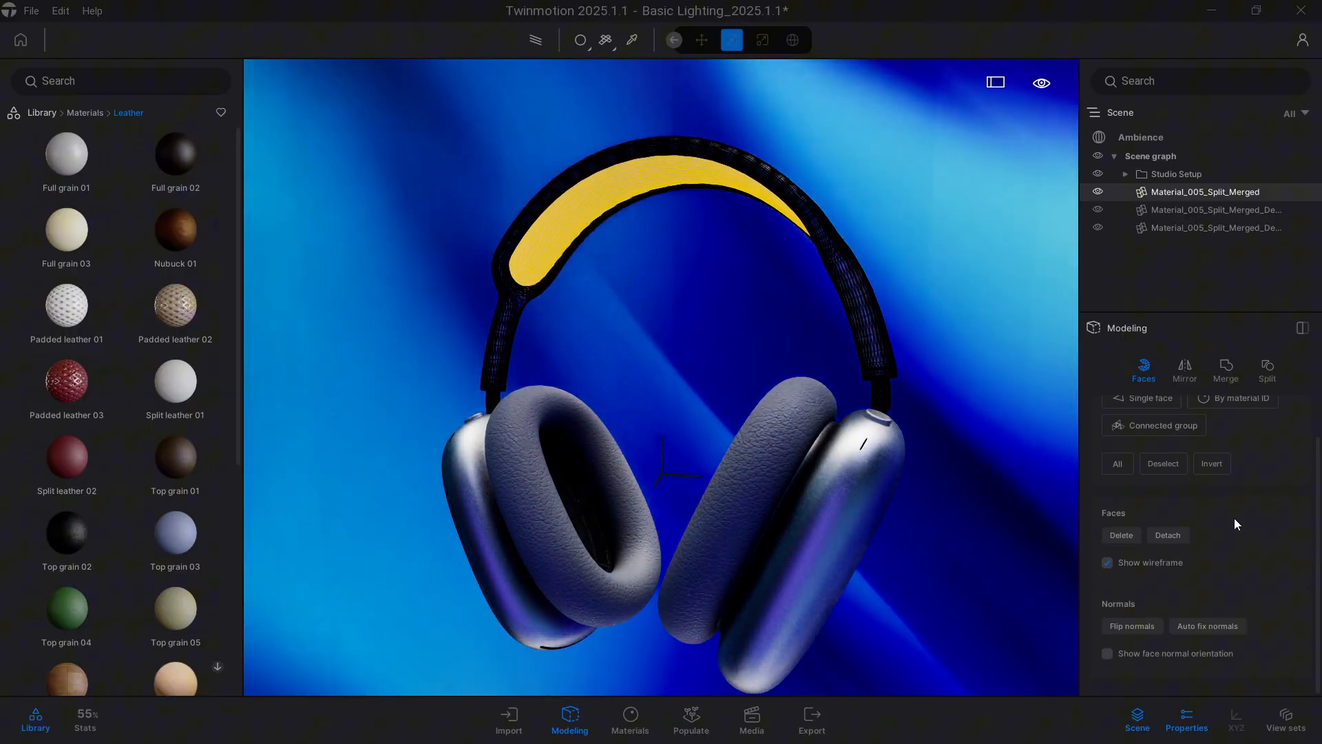
pyautogui.moveTo(1167, 534)
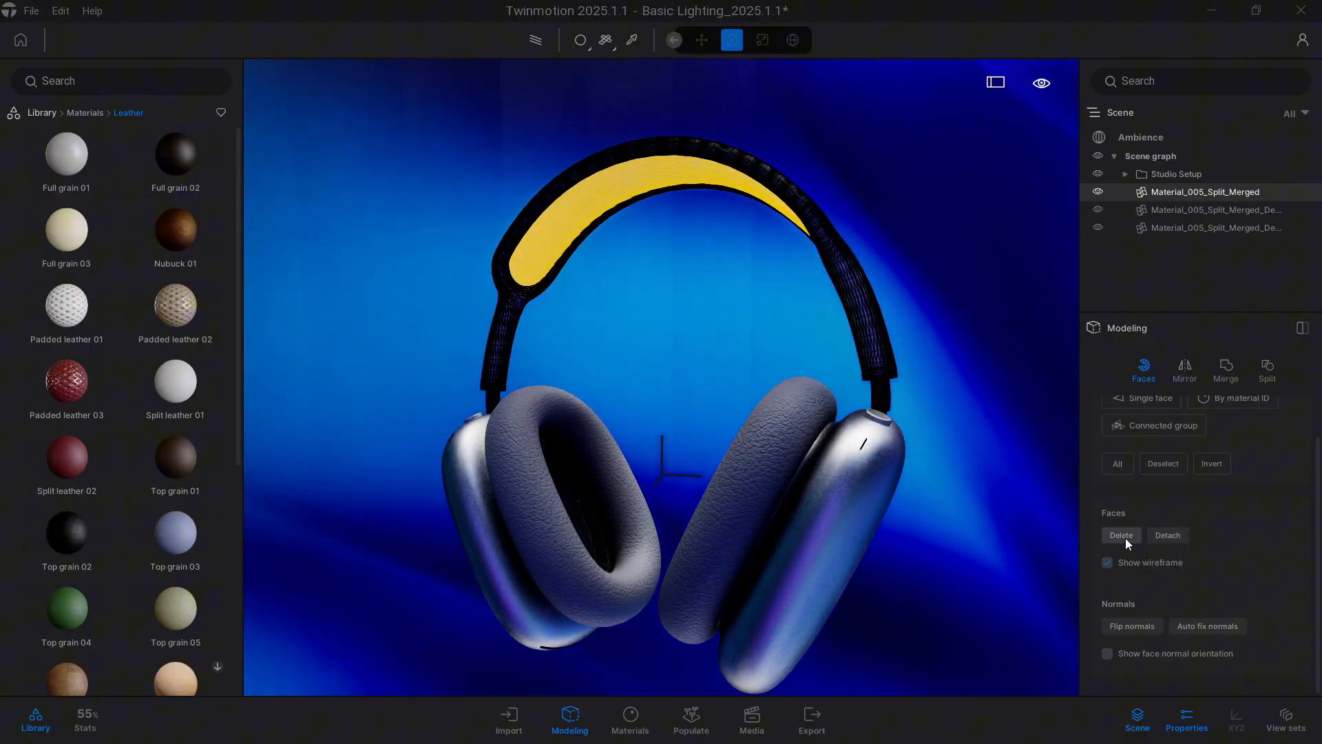
pyautogui.click(1120, 534)
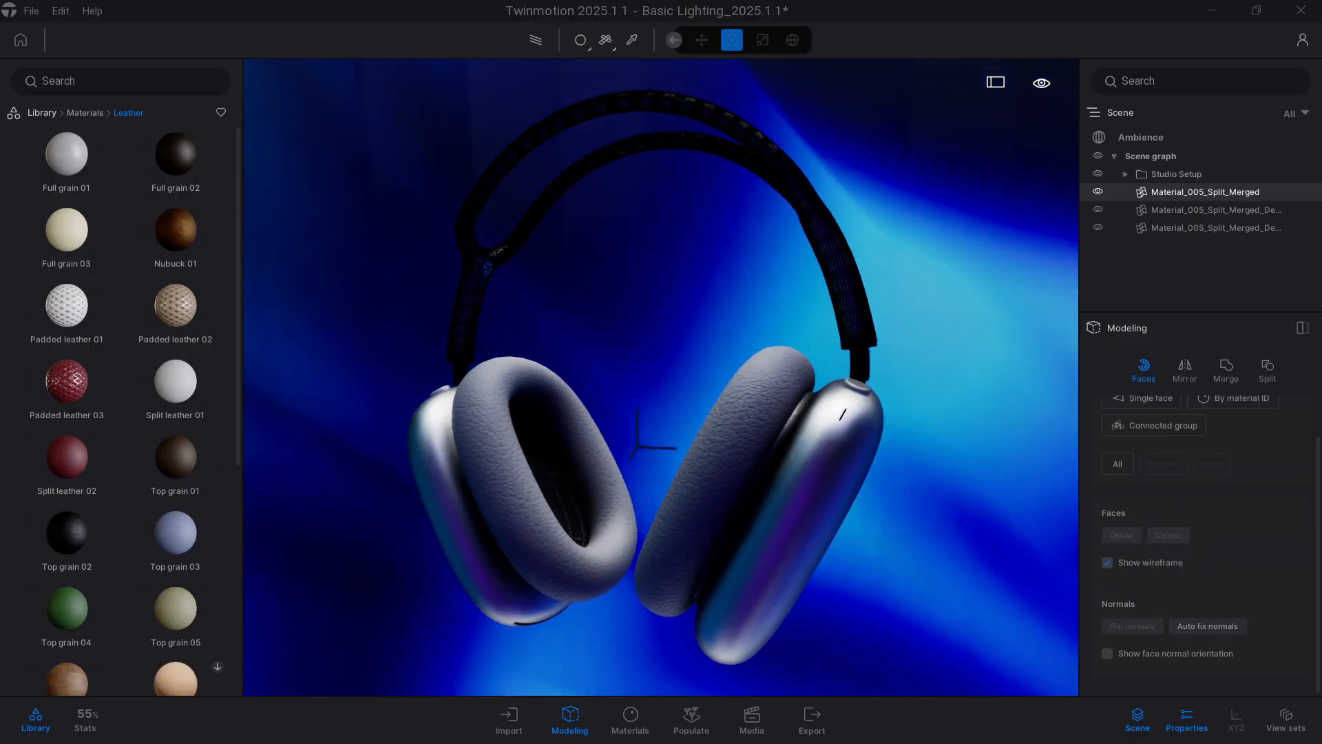